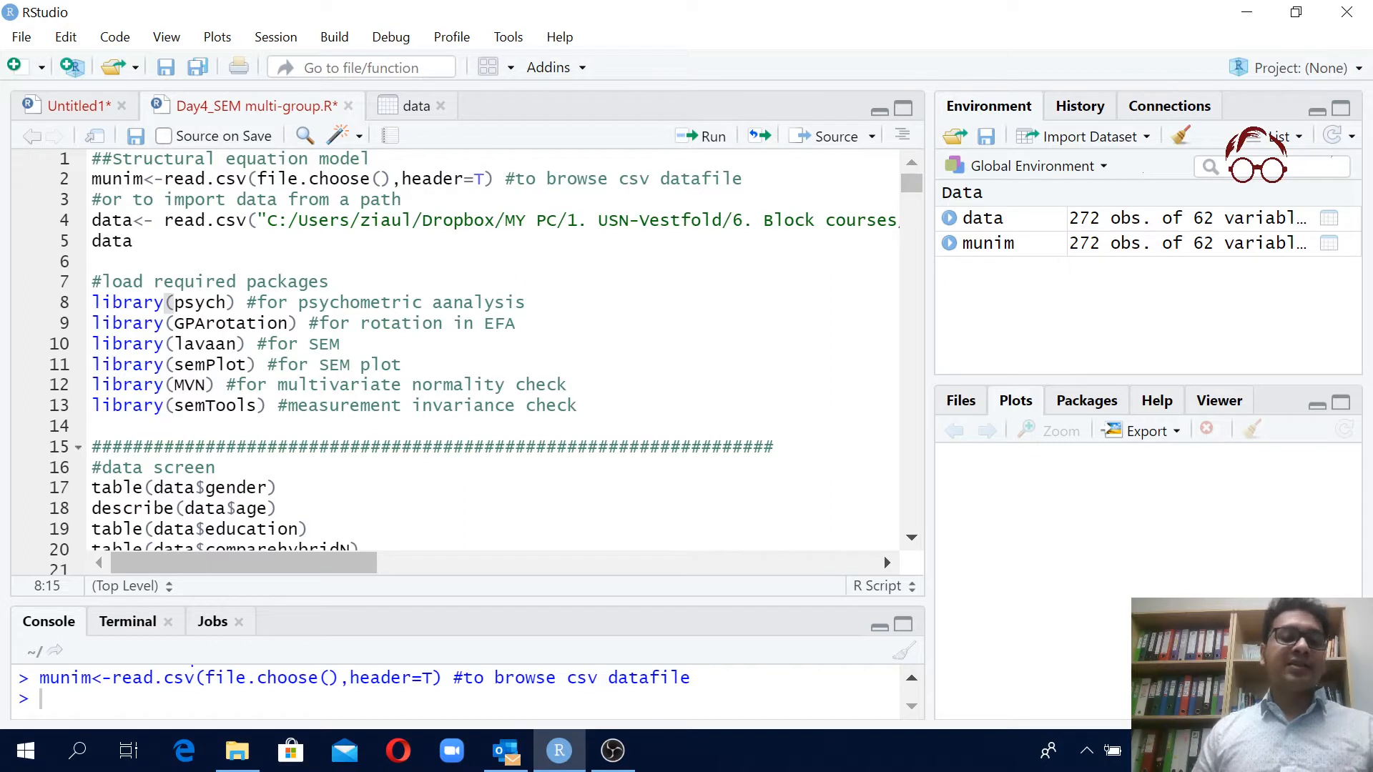
Position the cursor on the psych library() line at the top of the package-loading block
click(526, 302)
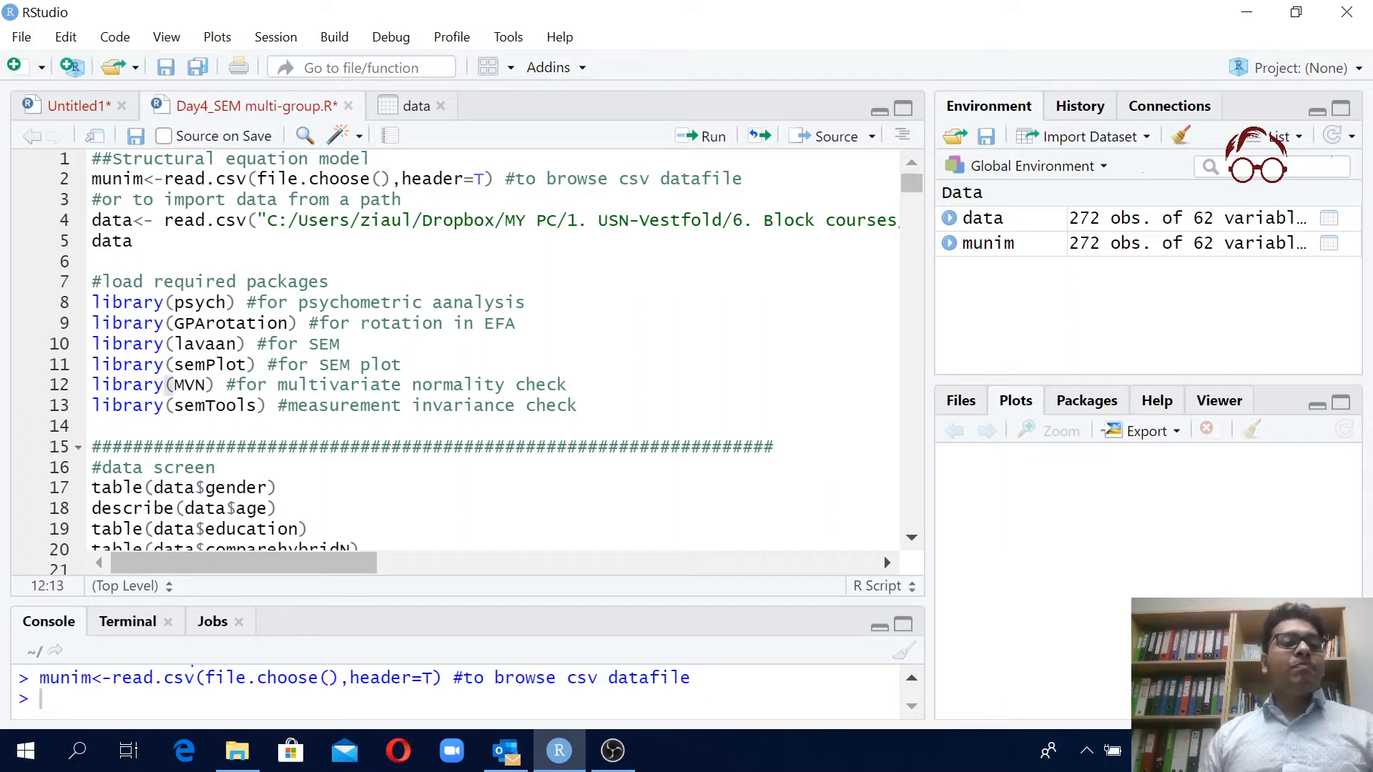
click(401, 385)
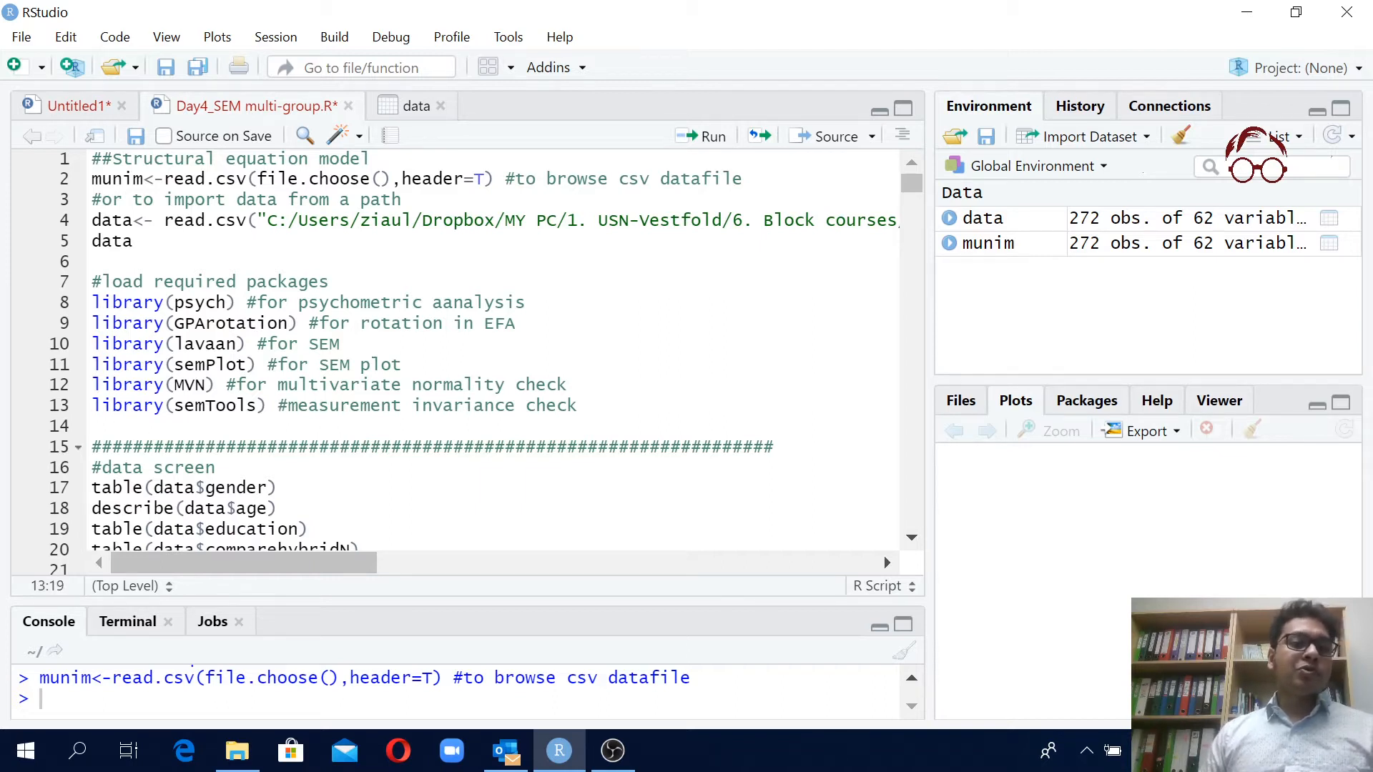
click(578, 405)
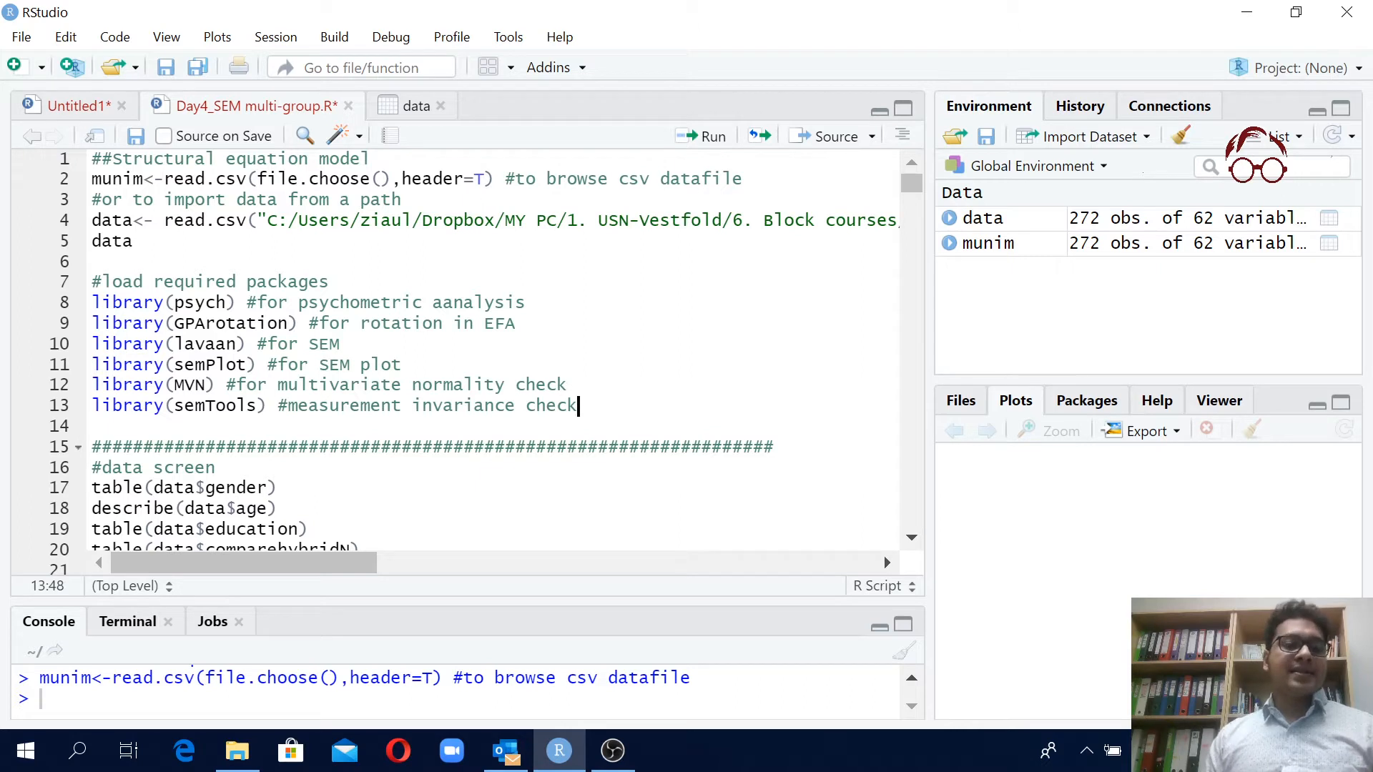
click(163, 301)
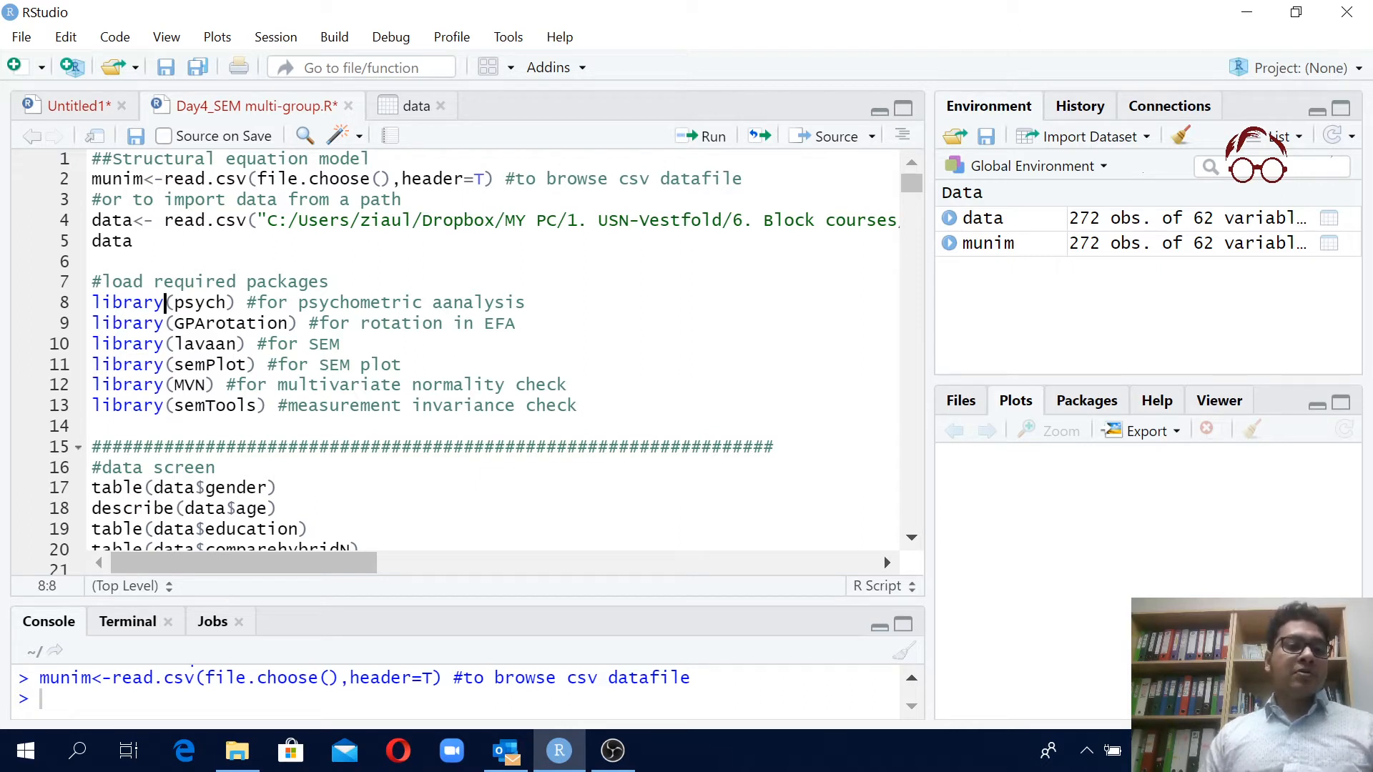
Run the library() lines for psych, GPArotation and the following packages, then go above them to add space
click(712, 136)
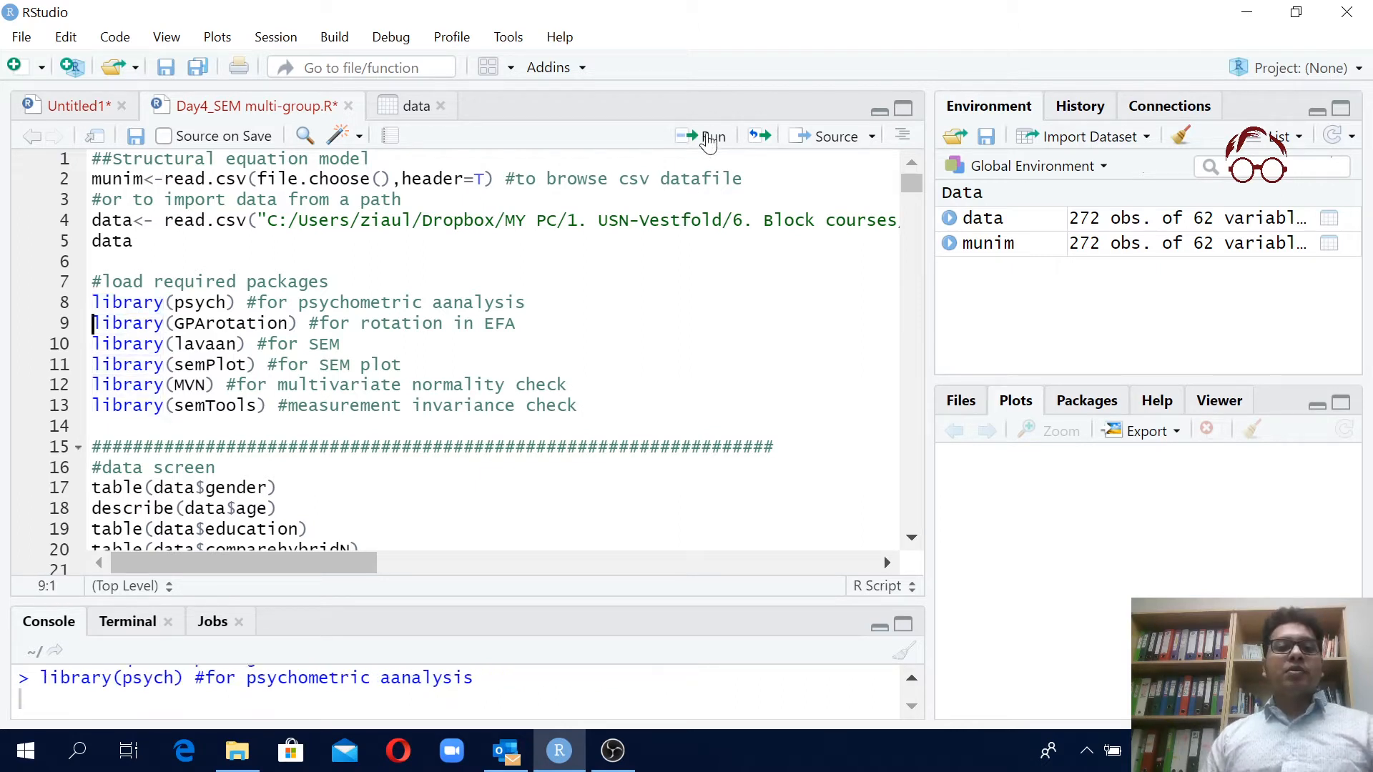
click(712, 135)
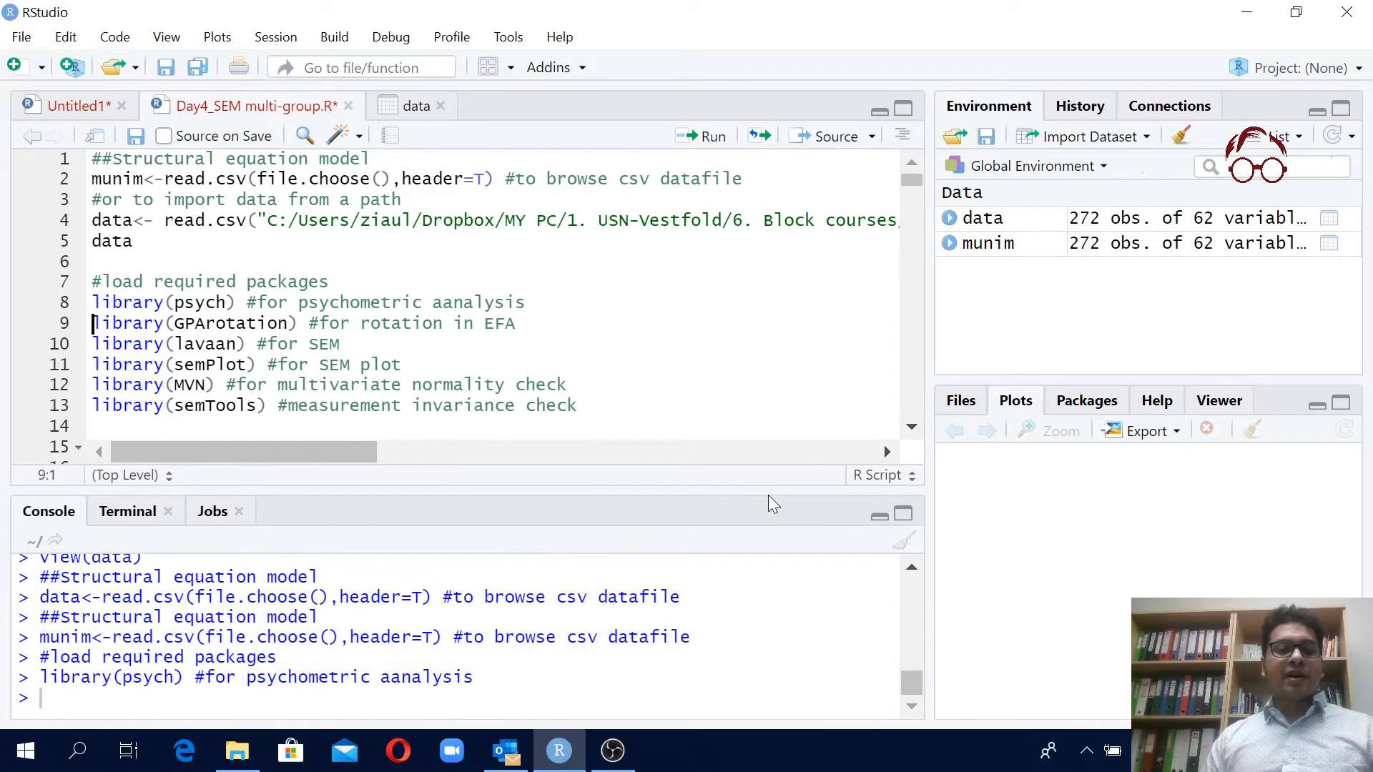
click(711, 136)
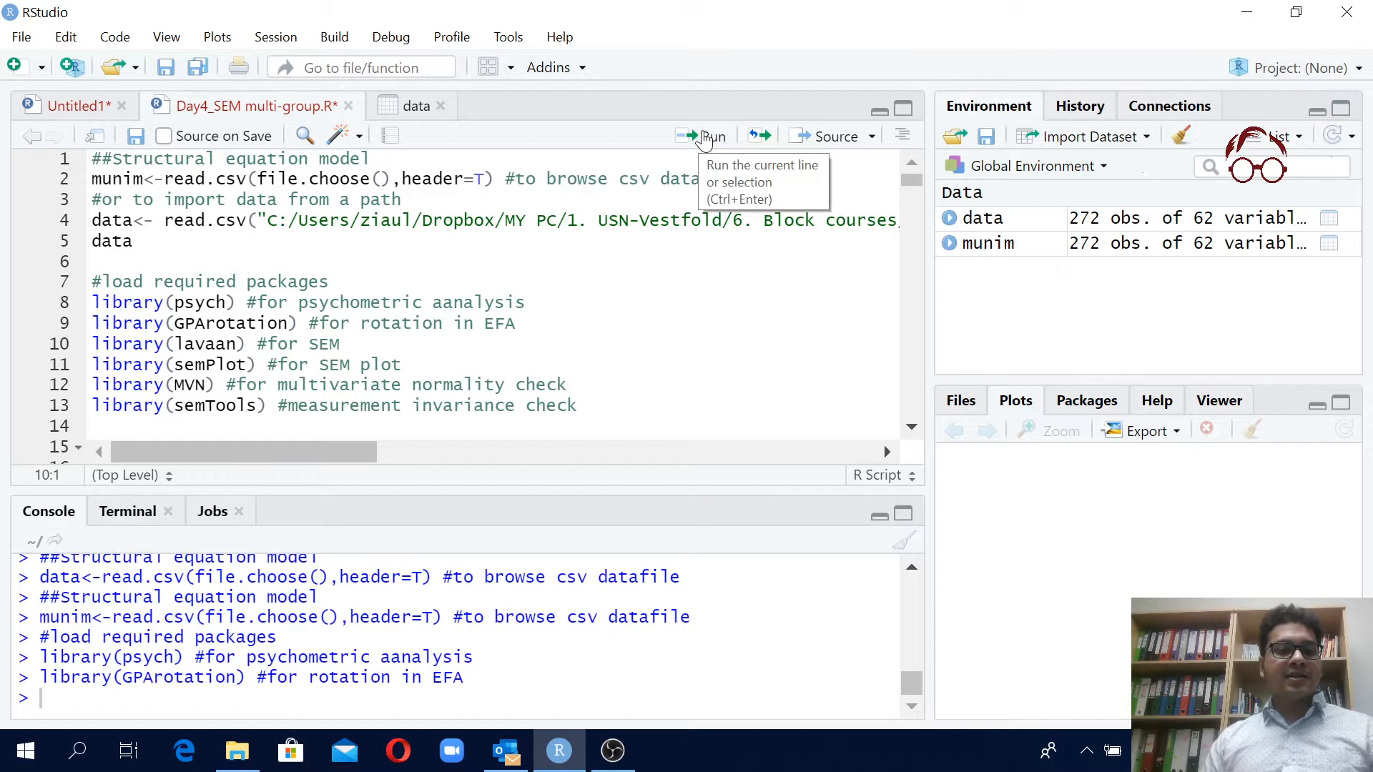
click(701, 136)
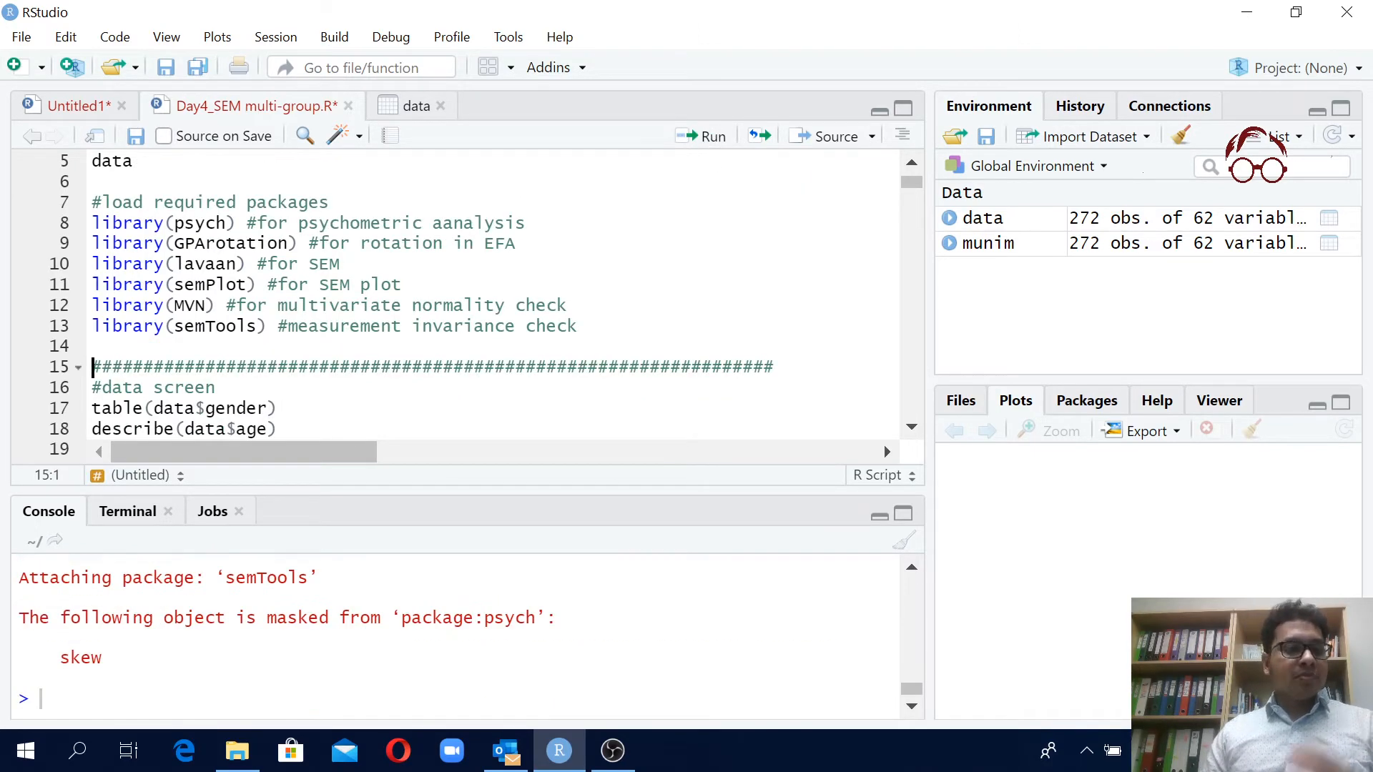
click(392, 224)
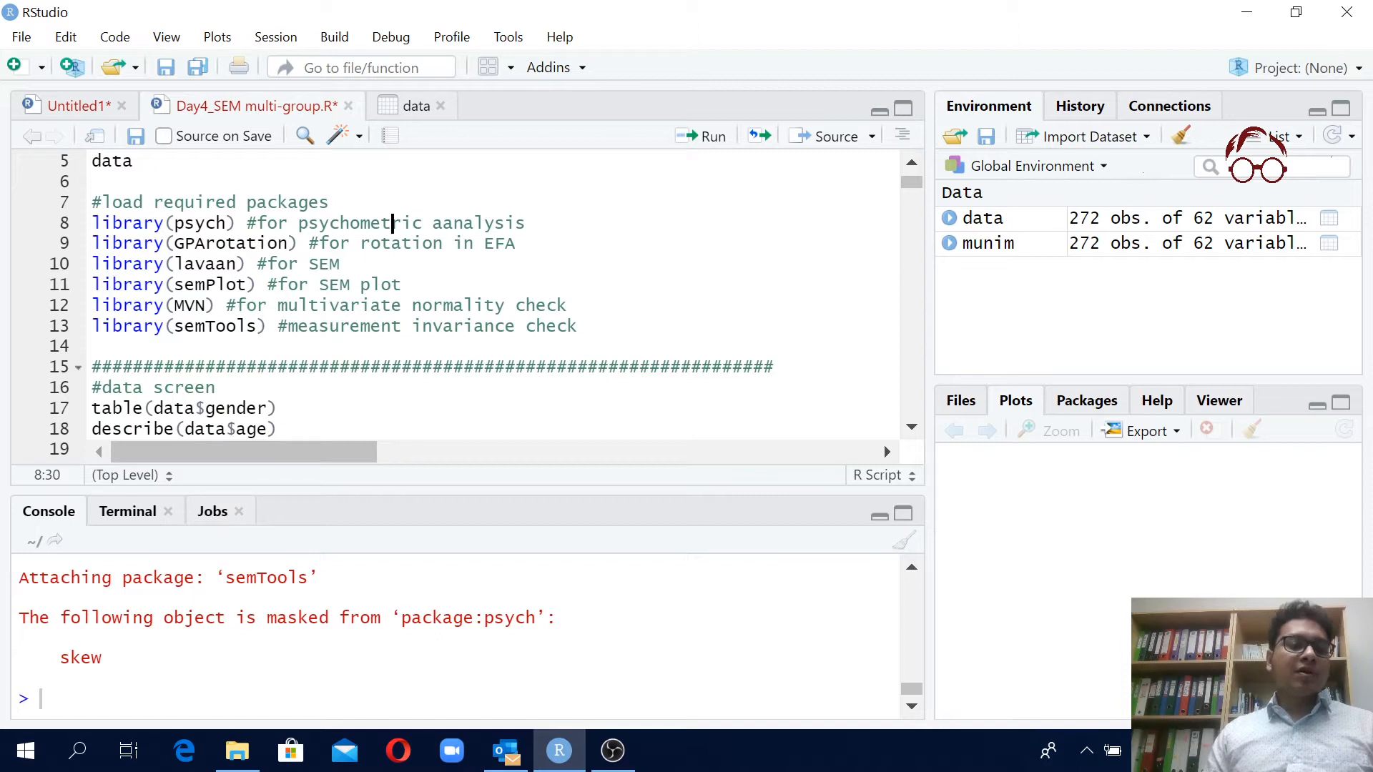
mouse_move(1137, 464)
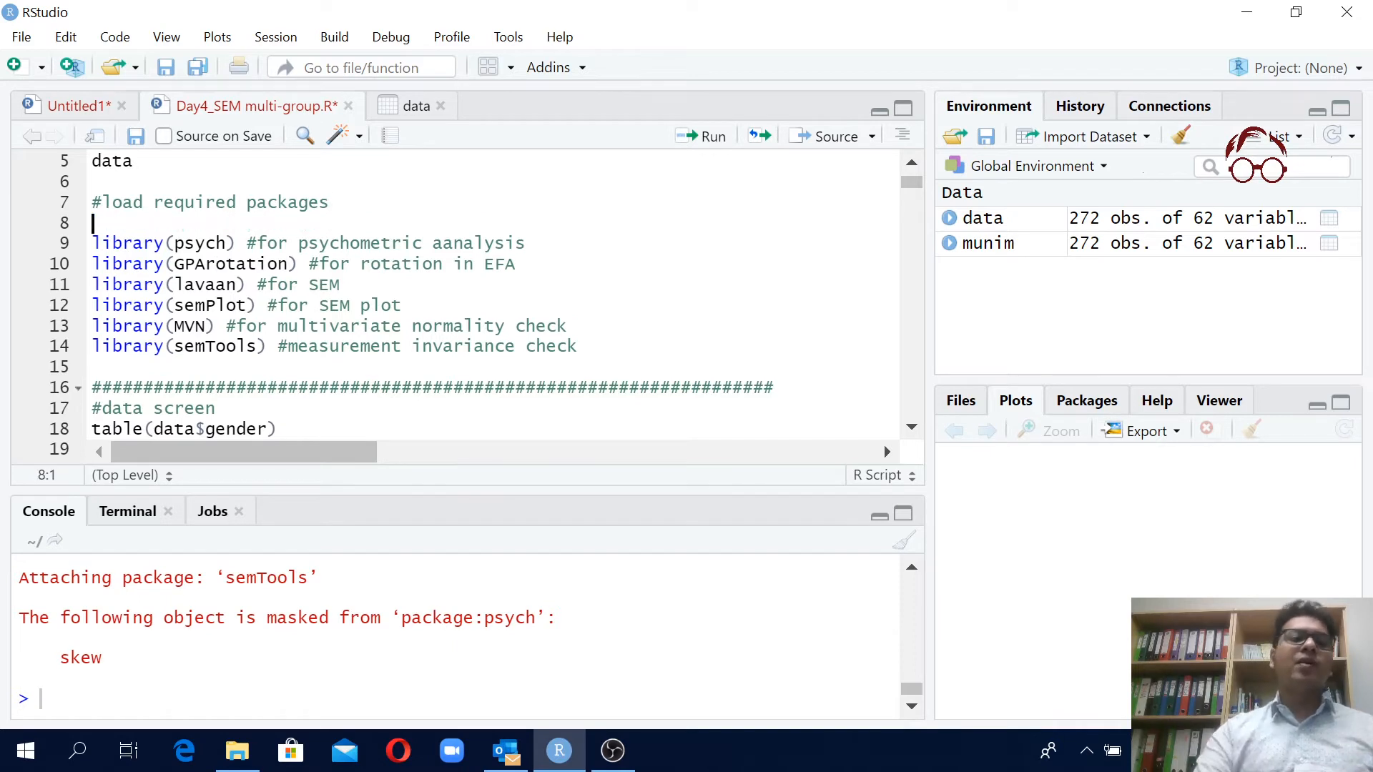
Show the installed Packages list, enter psych in the Install Packages dialog, then dismiss it
click(1085, 400)
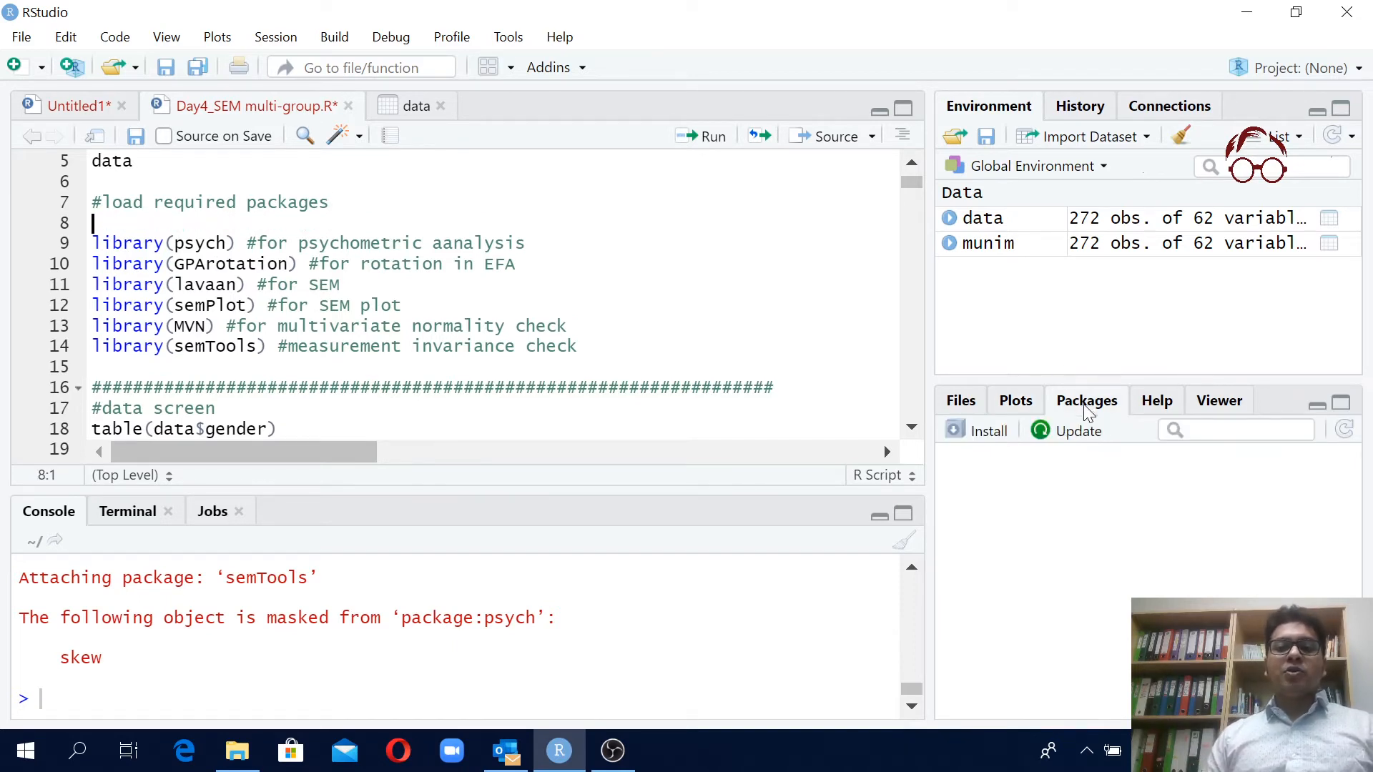
click(1085, 400)
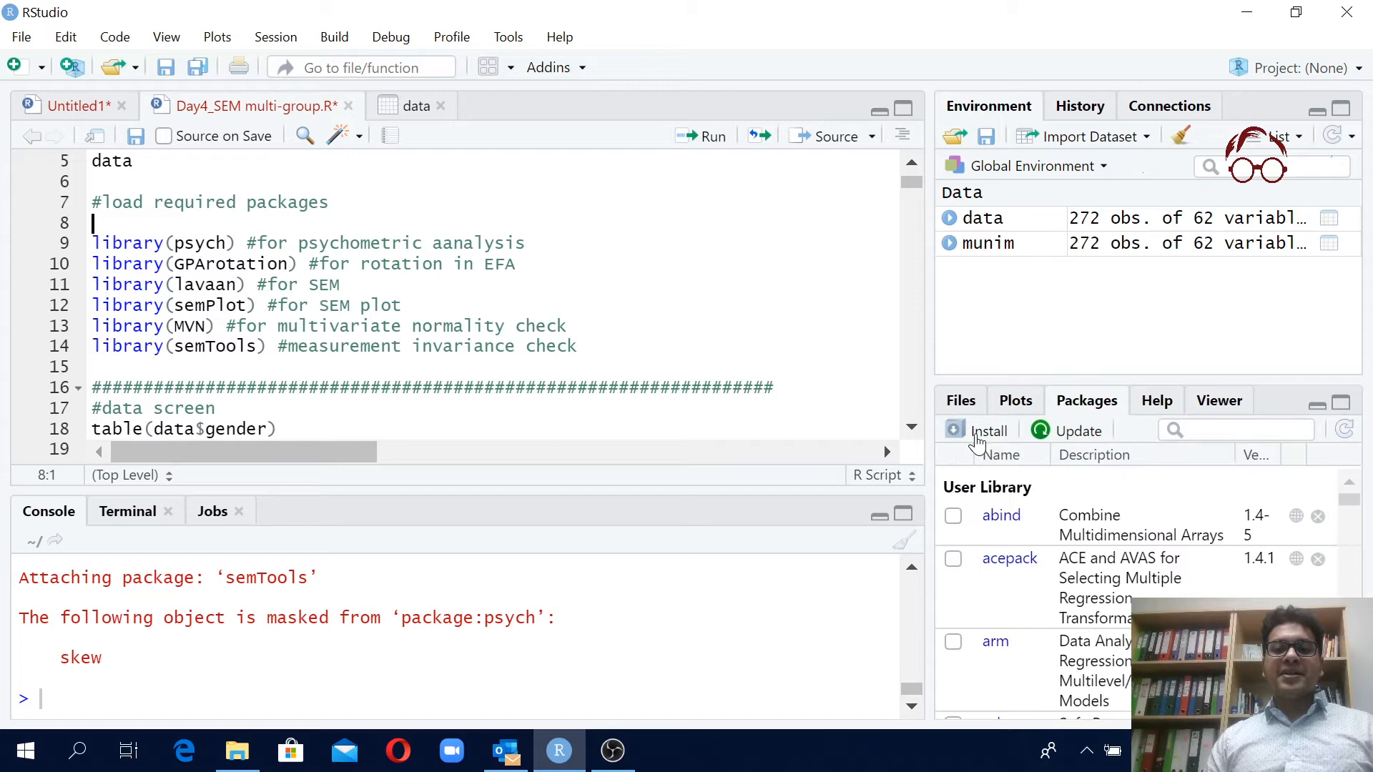
click(989, 430)
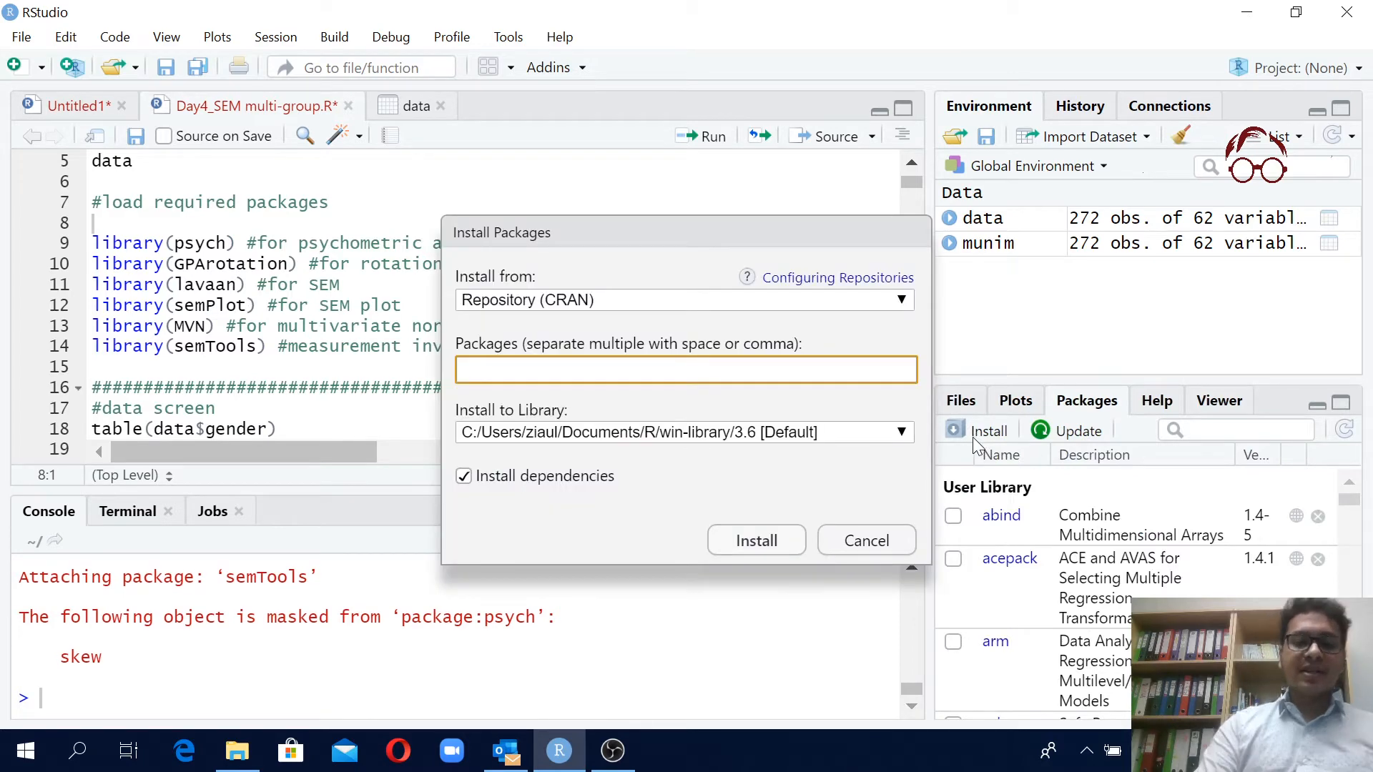
text(p)
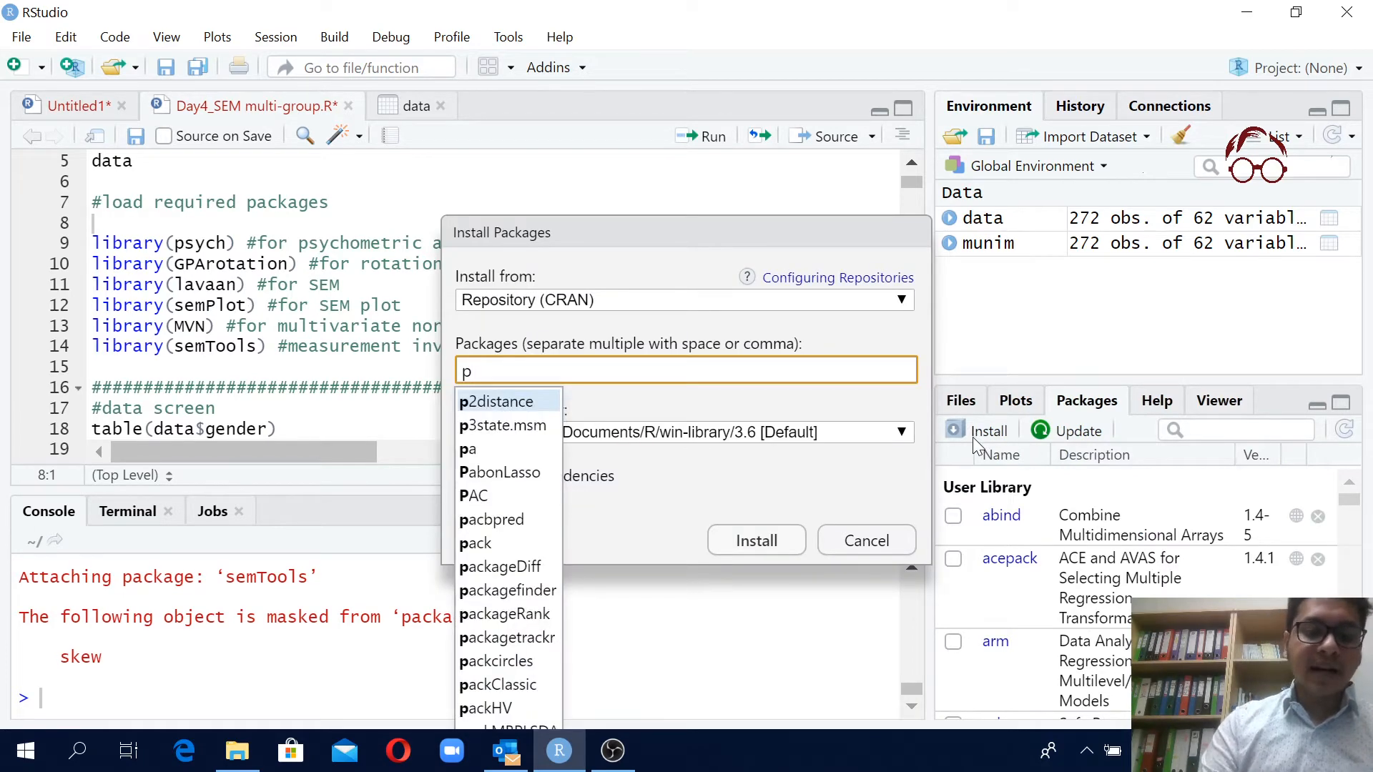
text(sych)
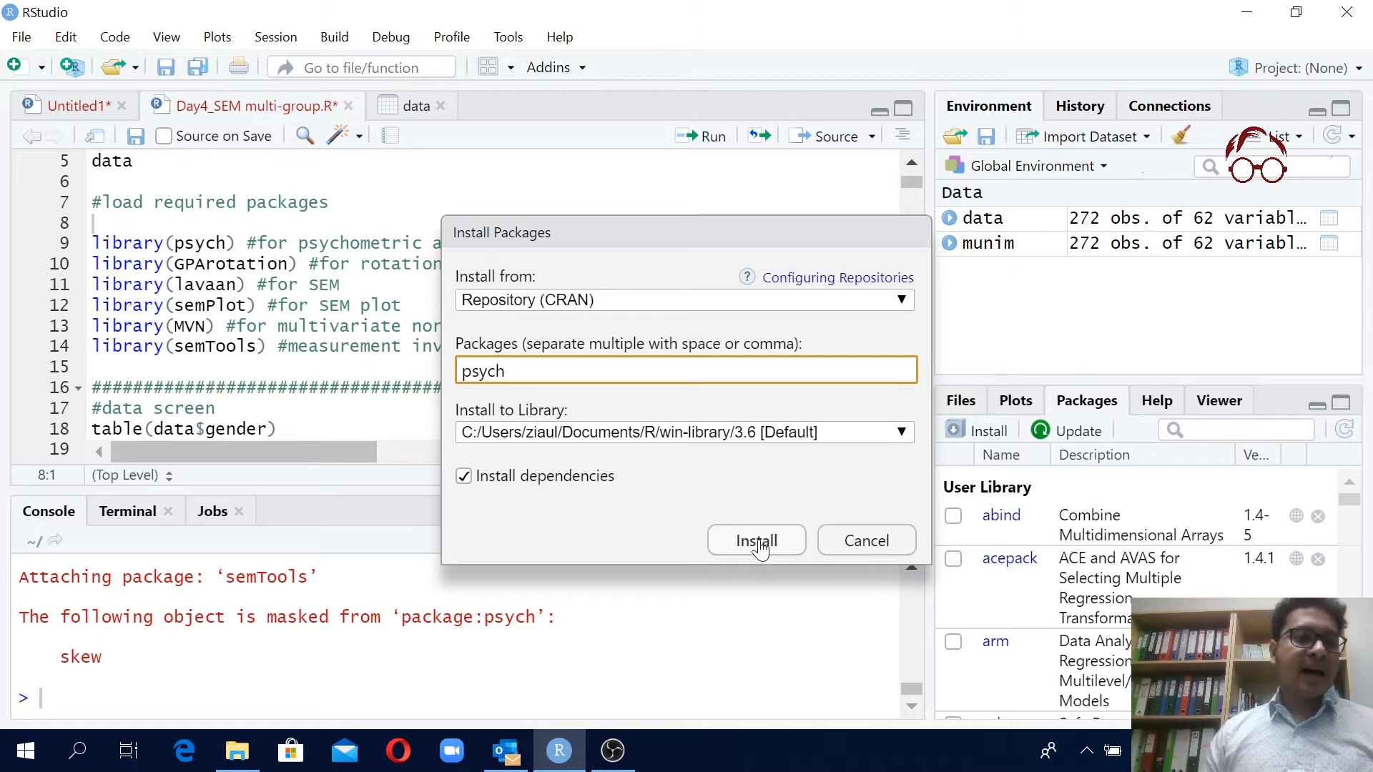
click(755, 540)
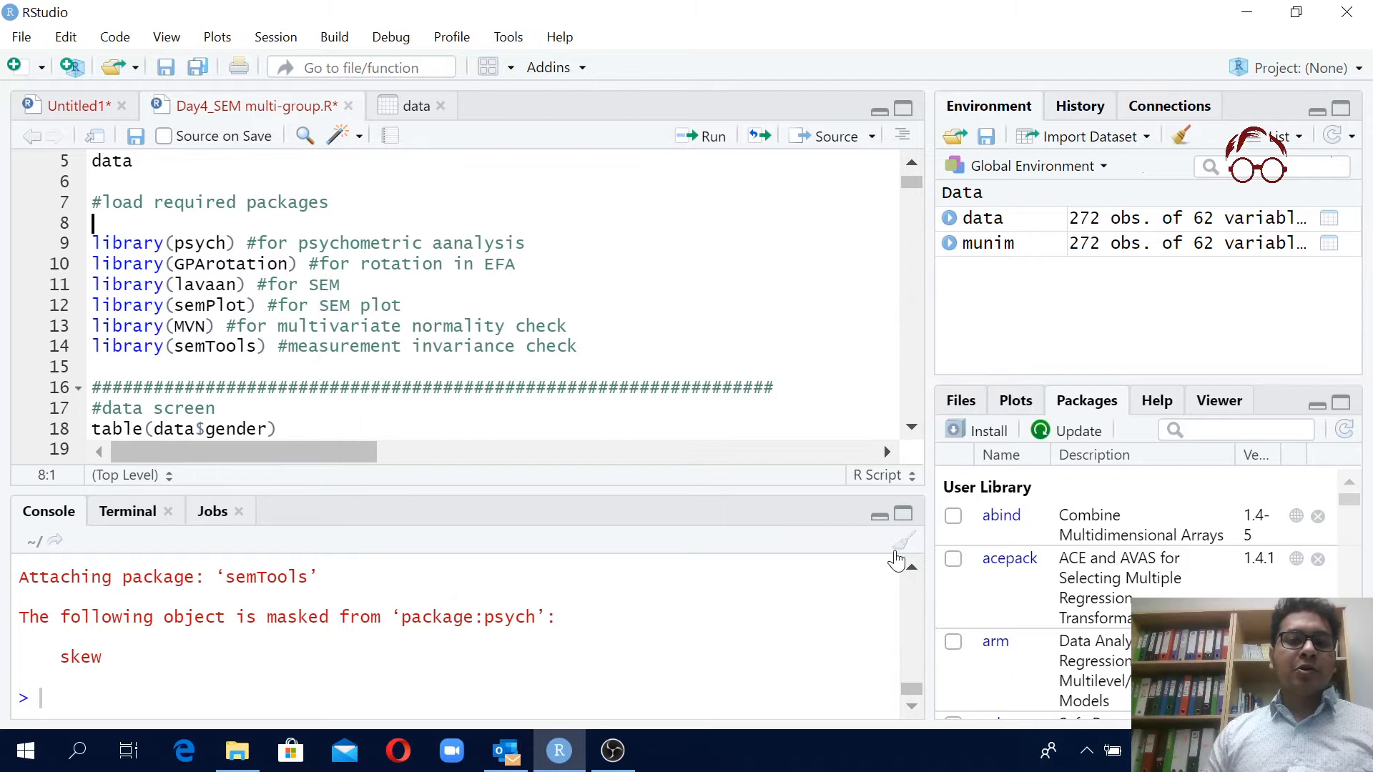
mouse_move(895, 559)
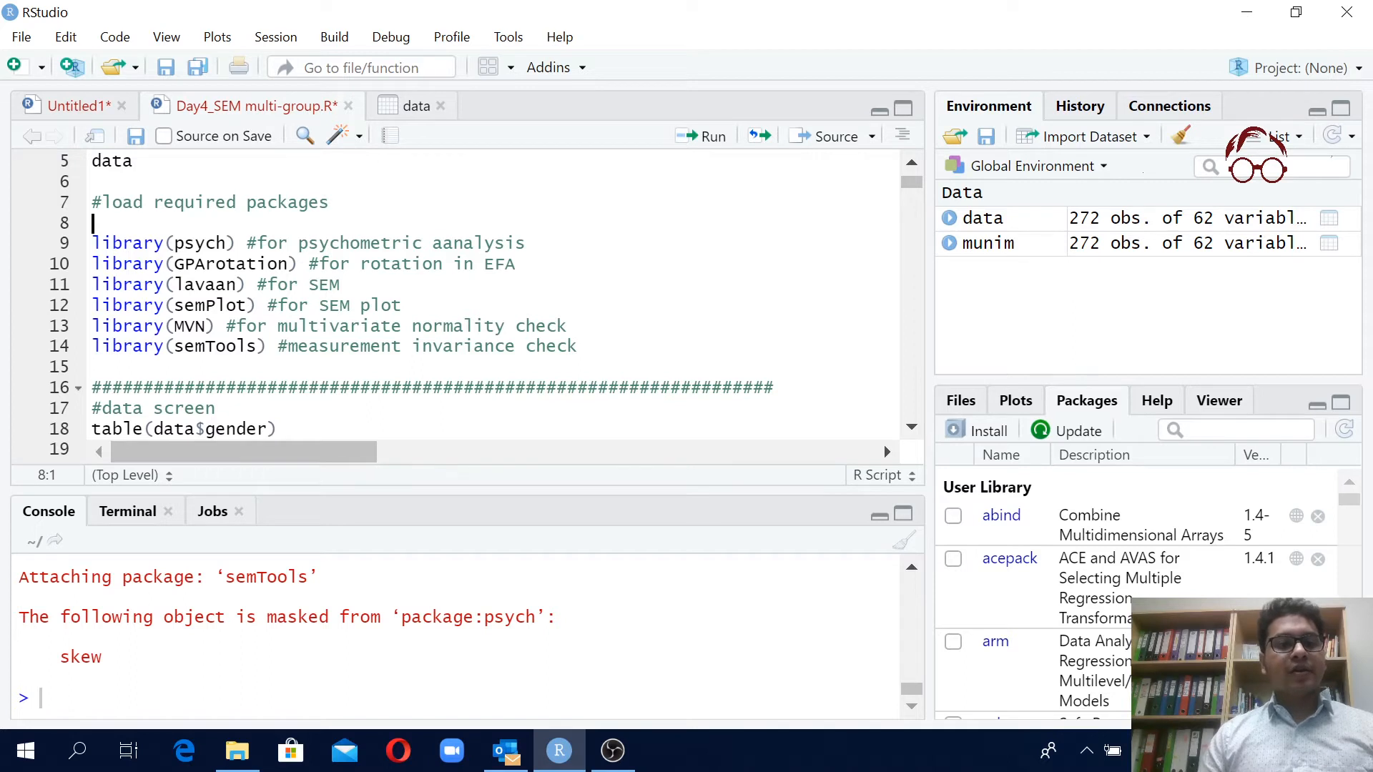
Start an install.packages() call with "psych" as the first quoted package name
text(install)
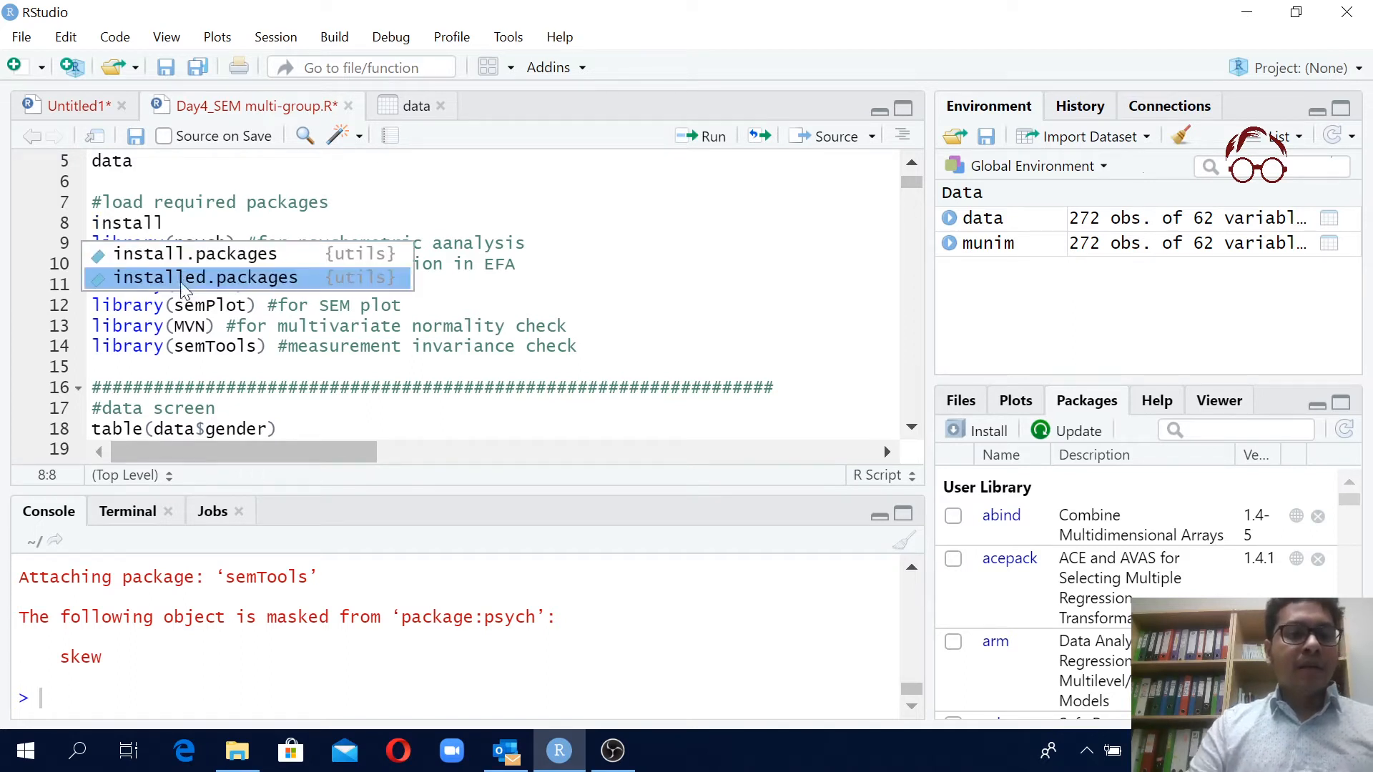
click(196, 253)
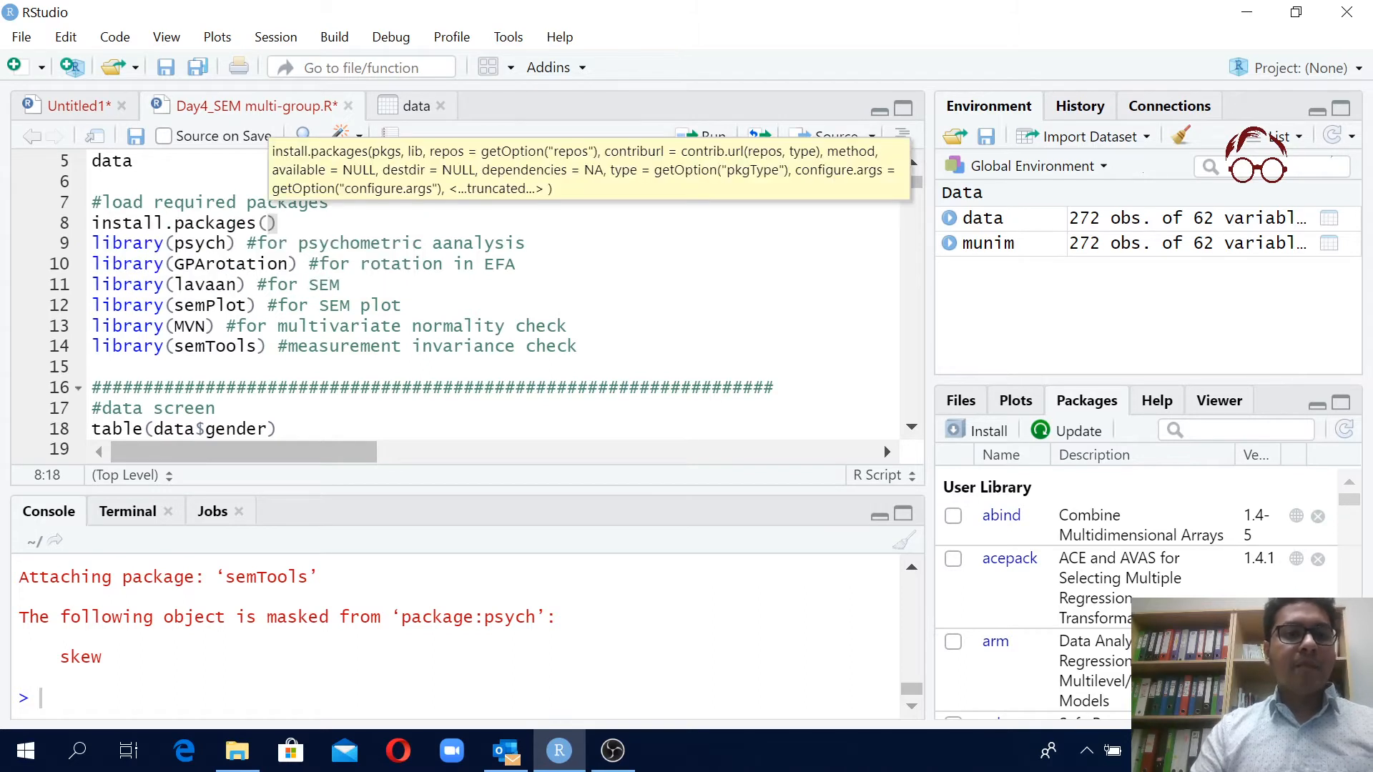
text("")
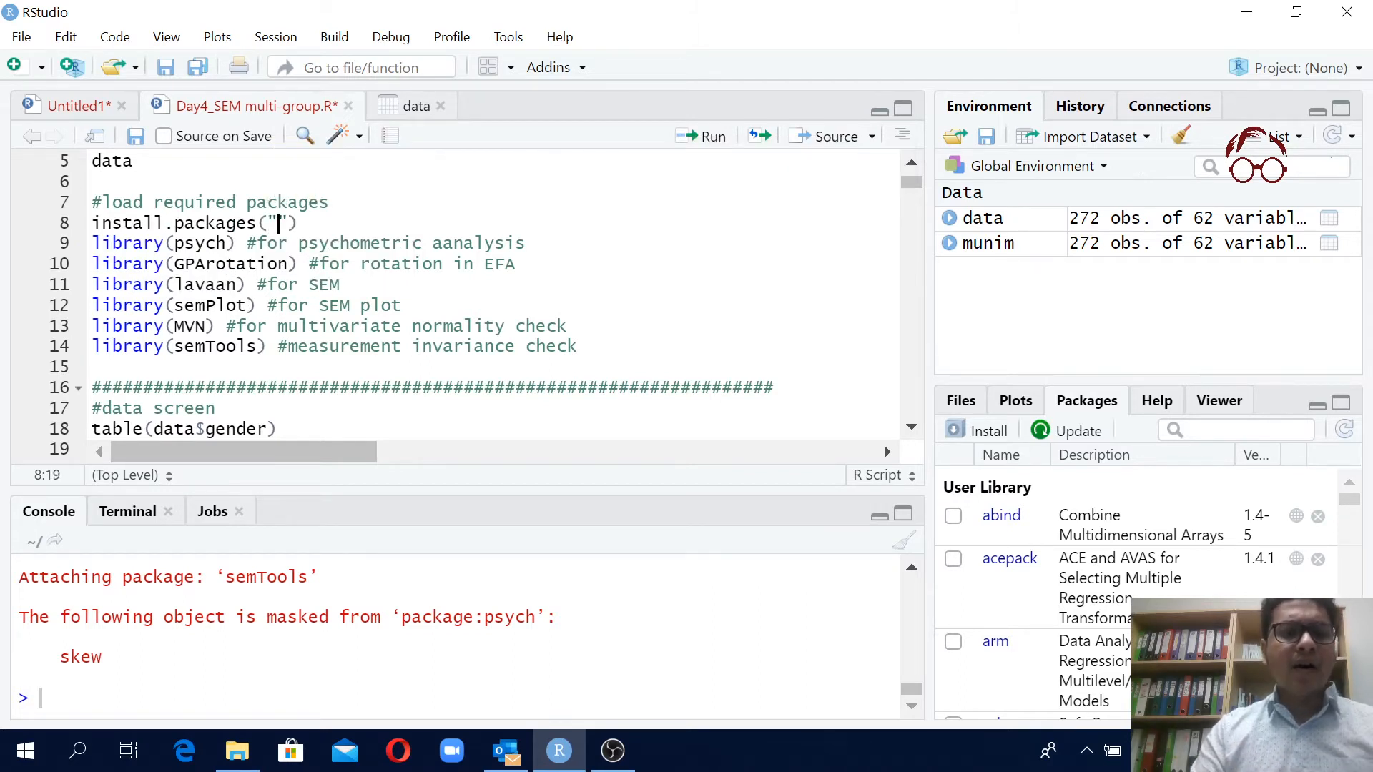
text(psy)
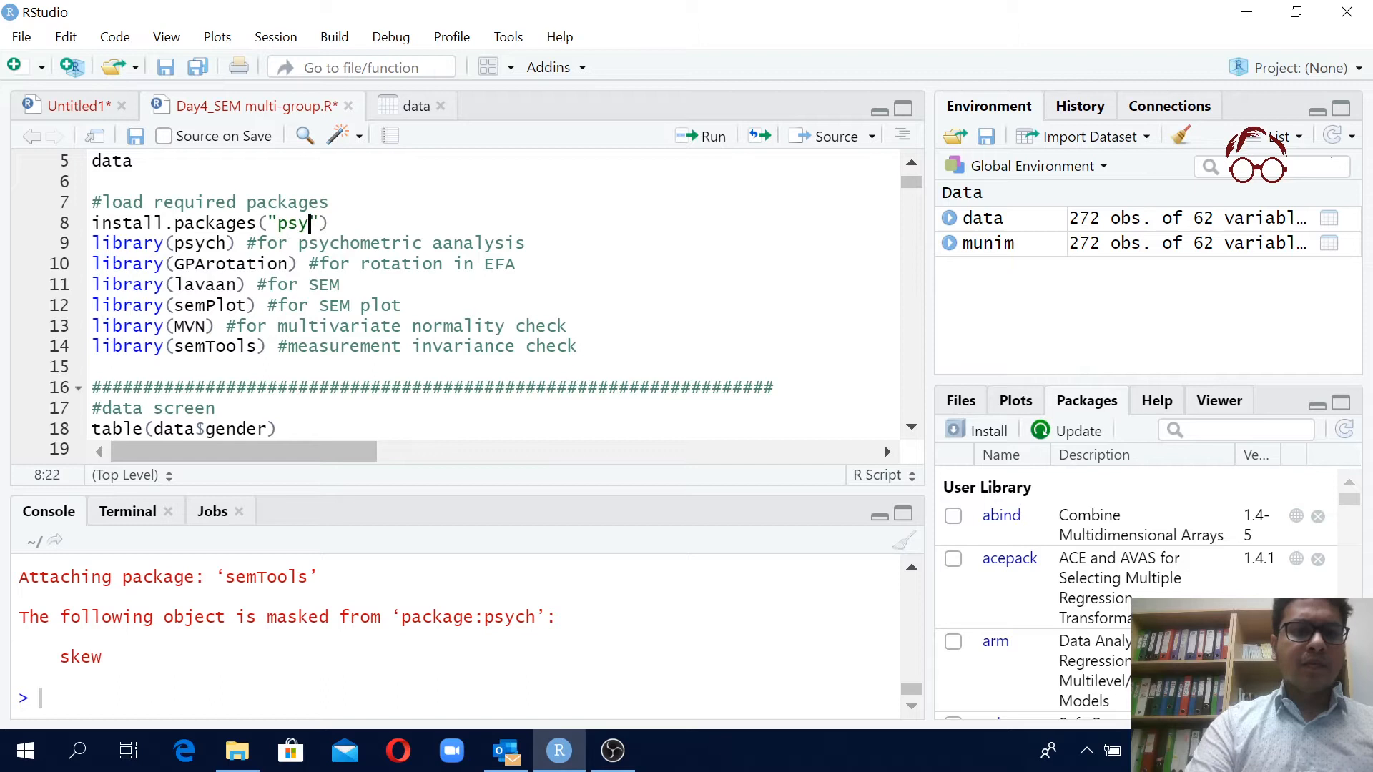
text(ch)
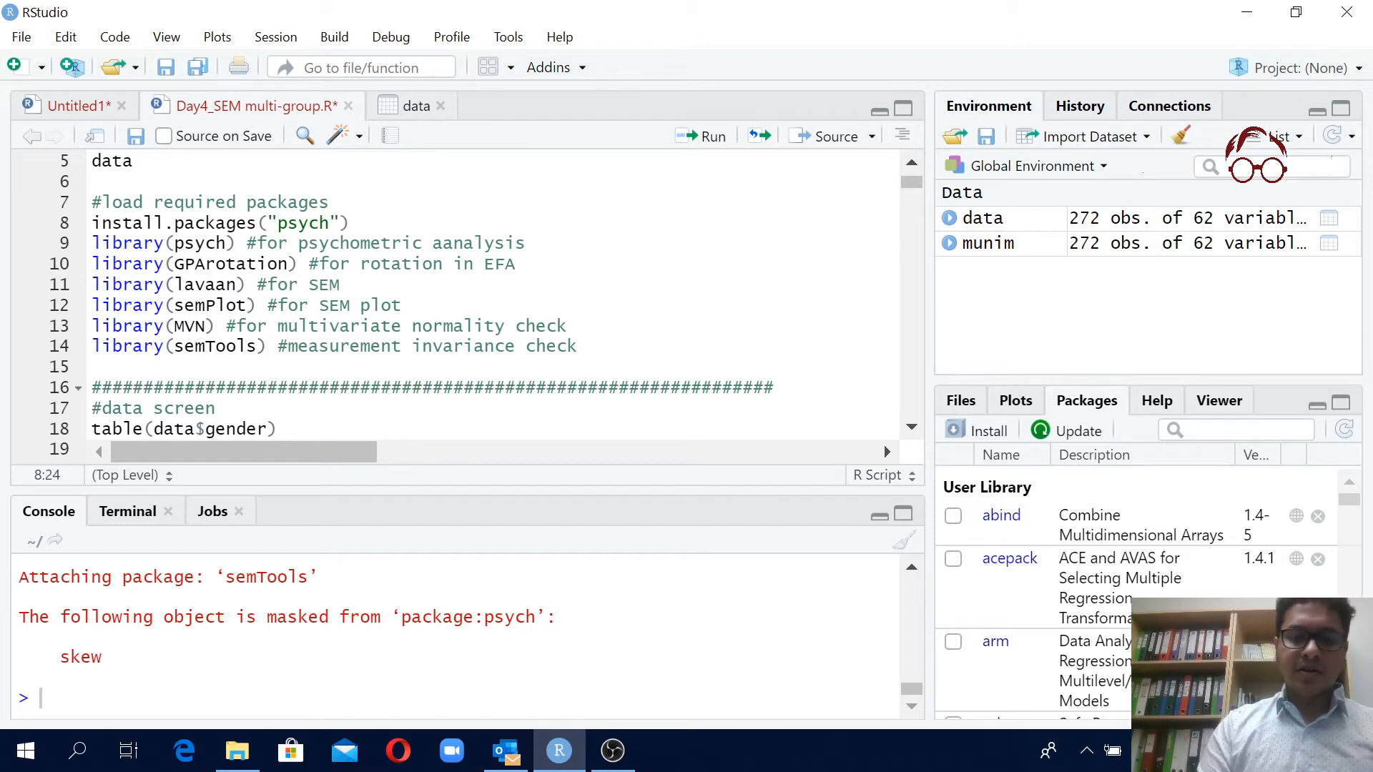
text(,)
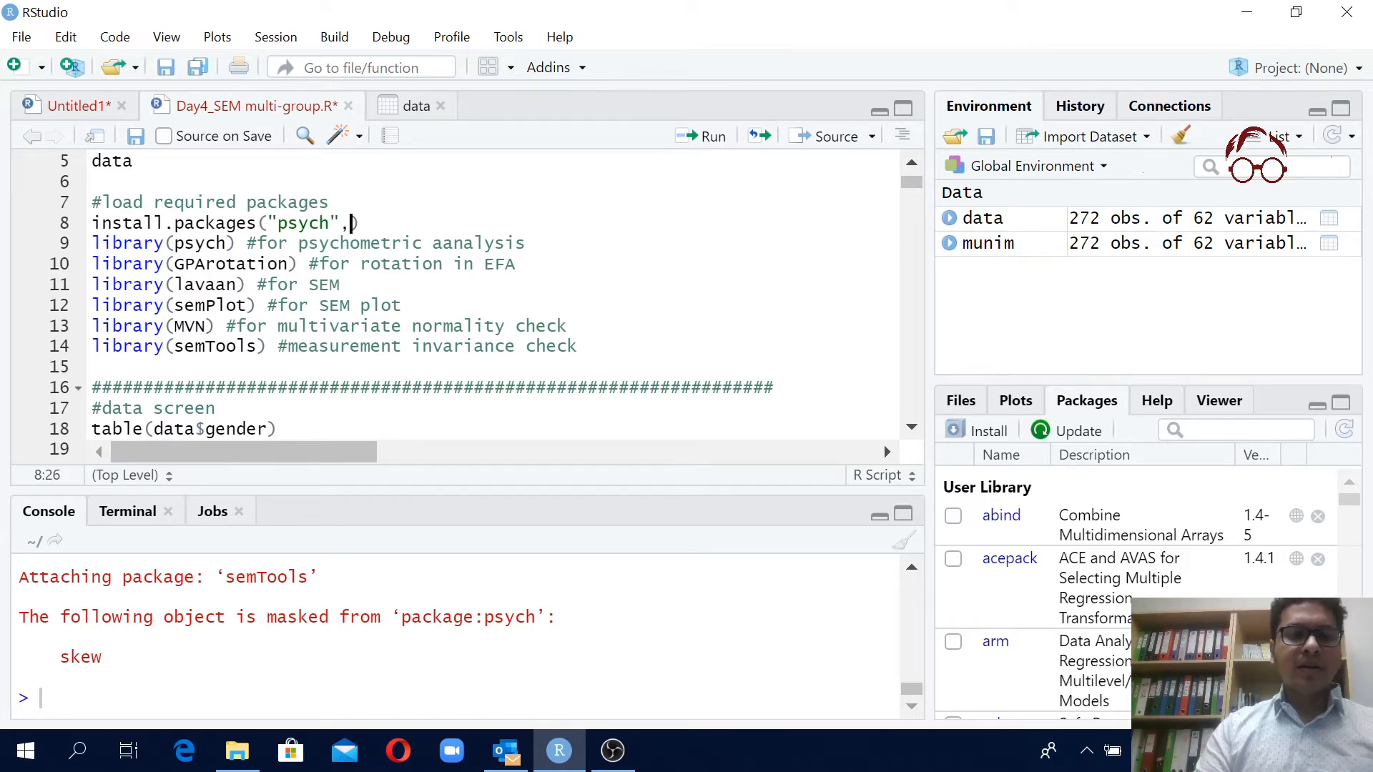
text(")
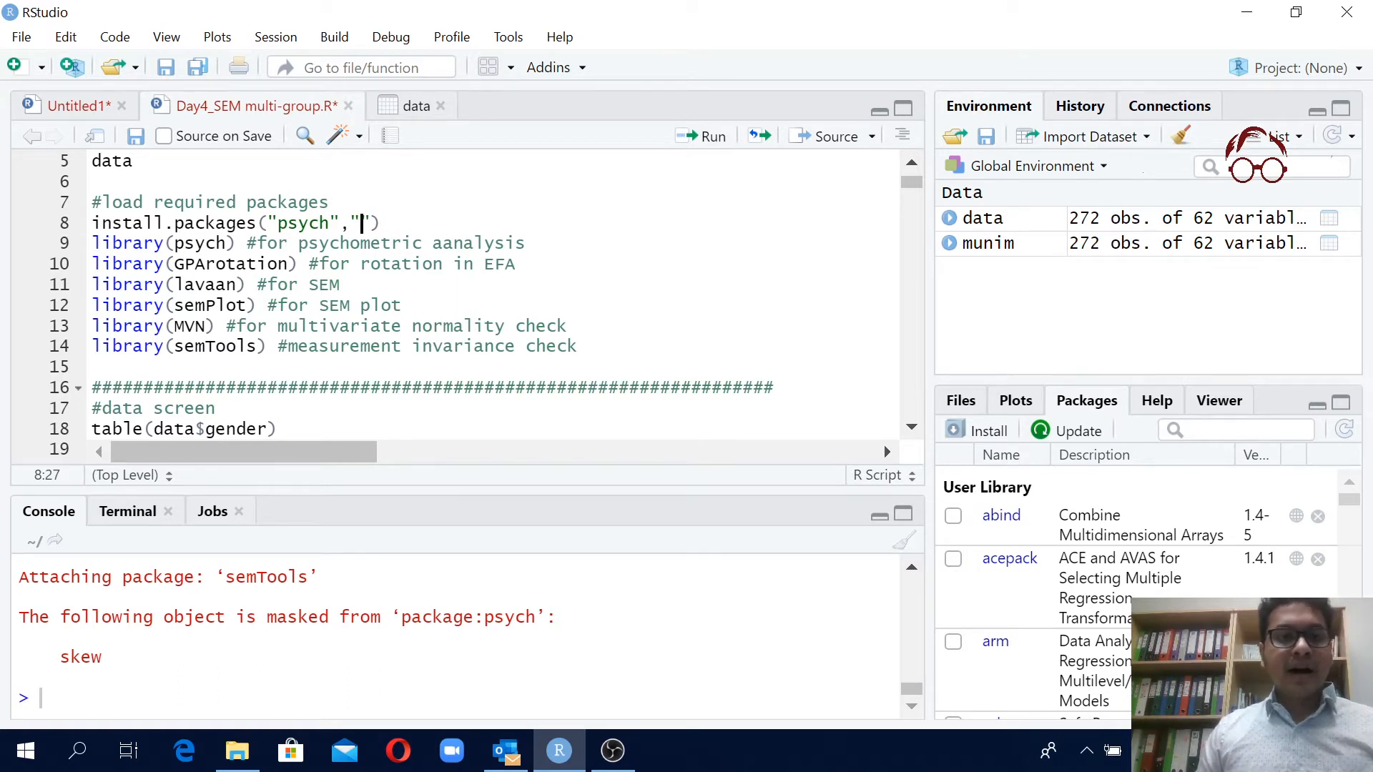
Add "GPArotation" and "lavaan" to the install.packages list, copied from the library lines
double_click(231, 264)
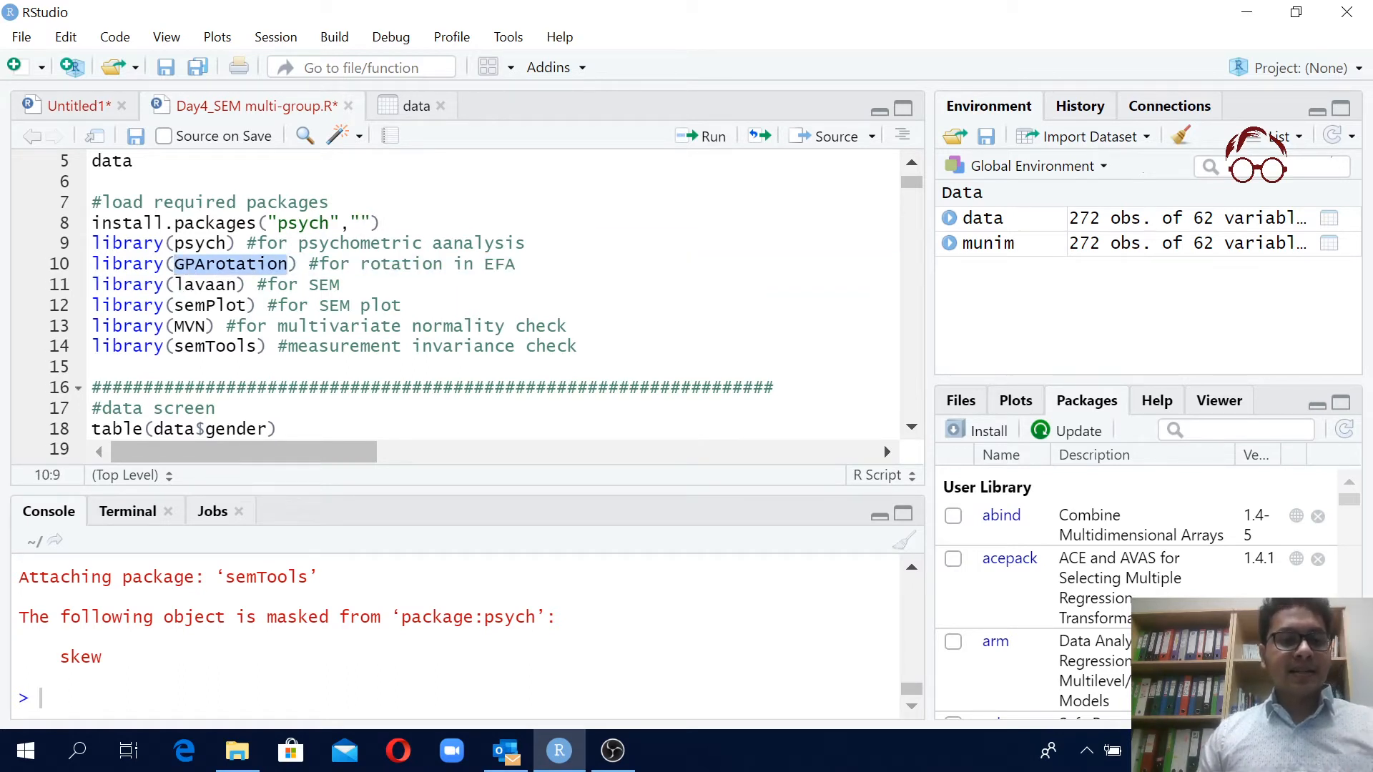
text(GParotation)
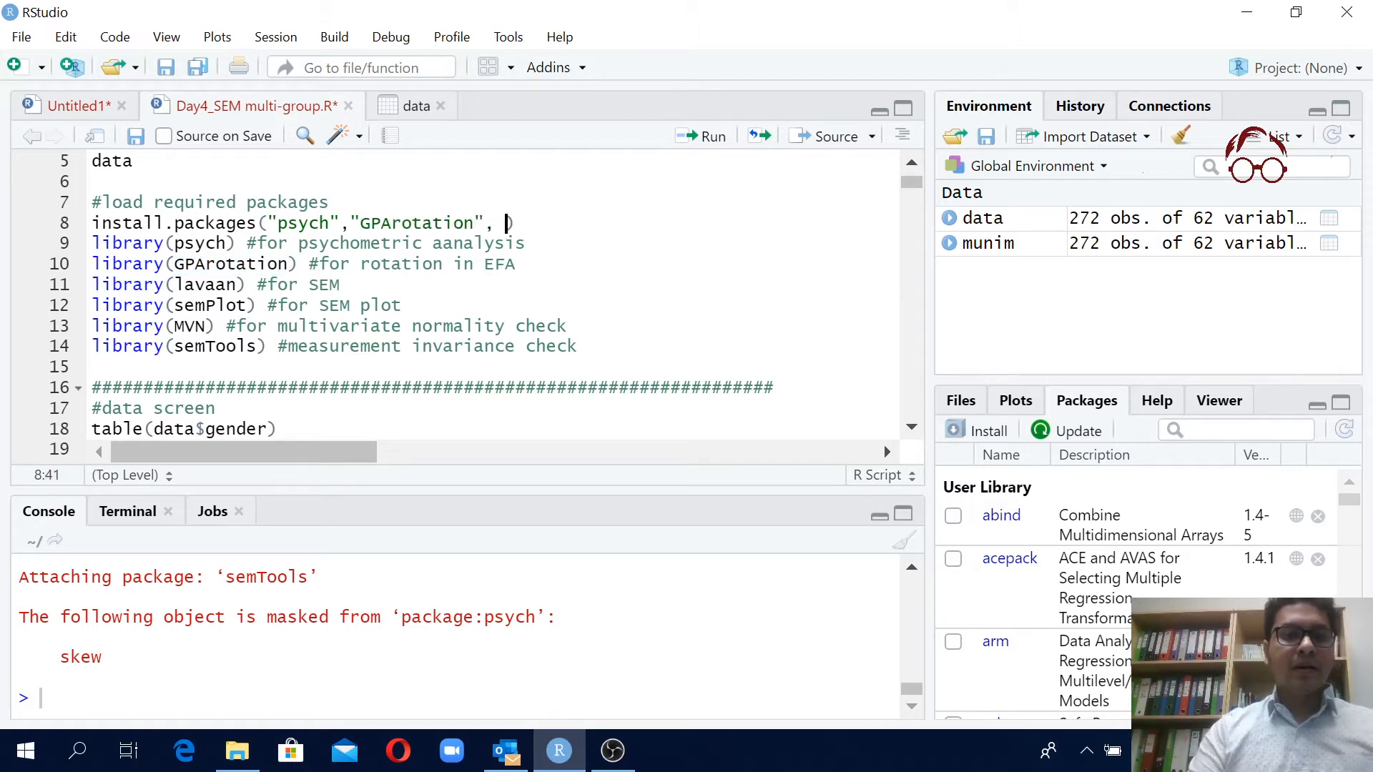
text("")
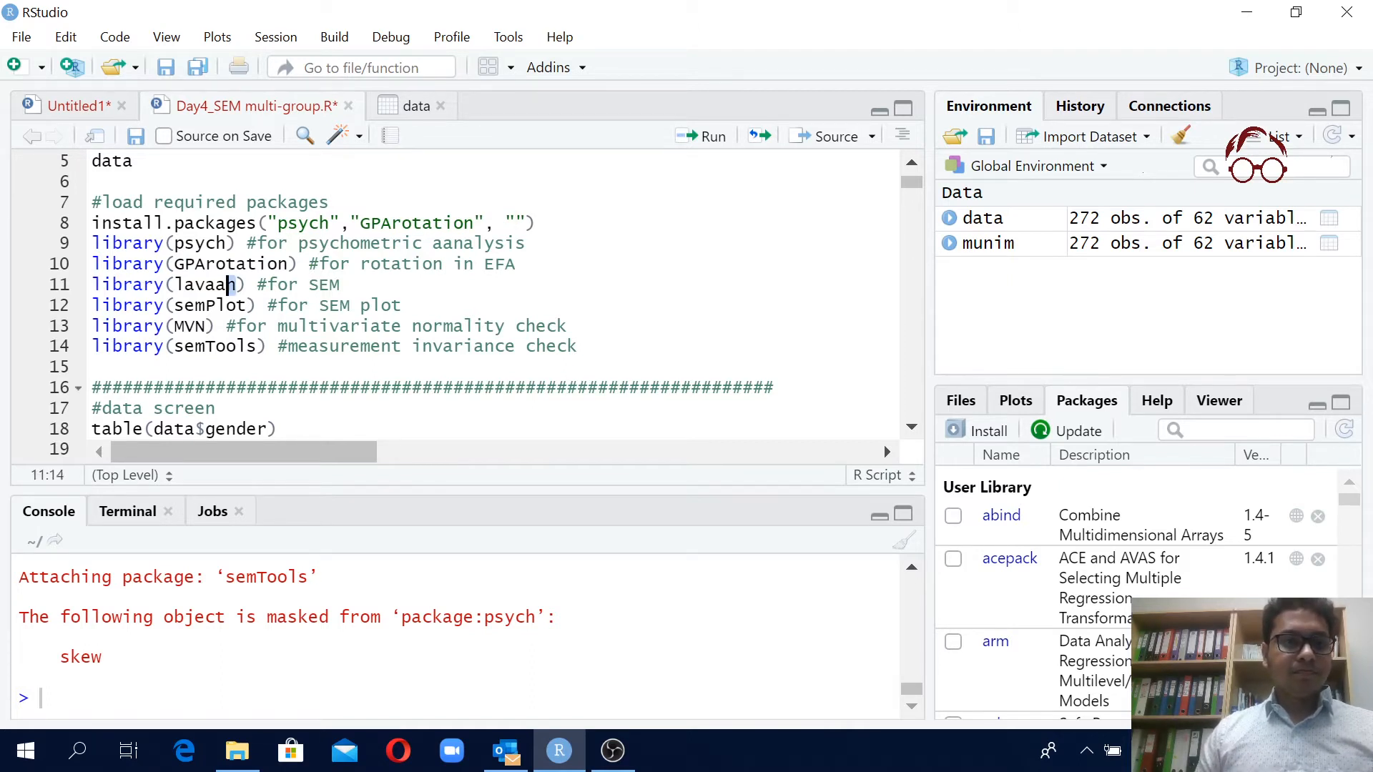
double_click(203, 285)
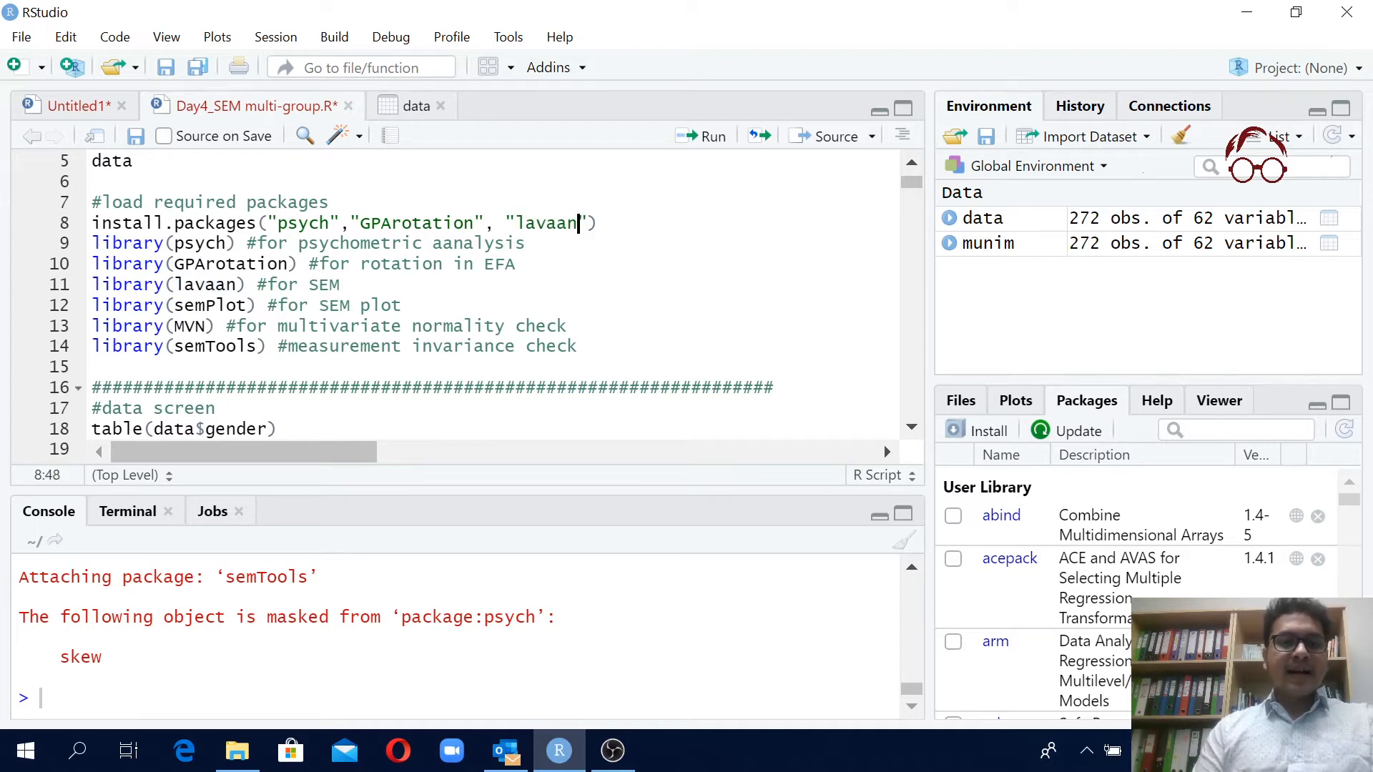
text(,)
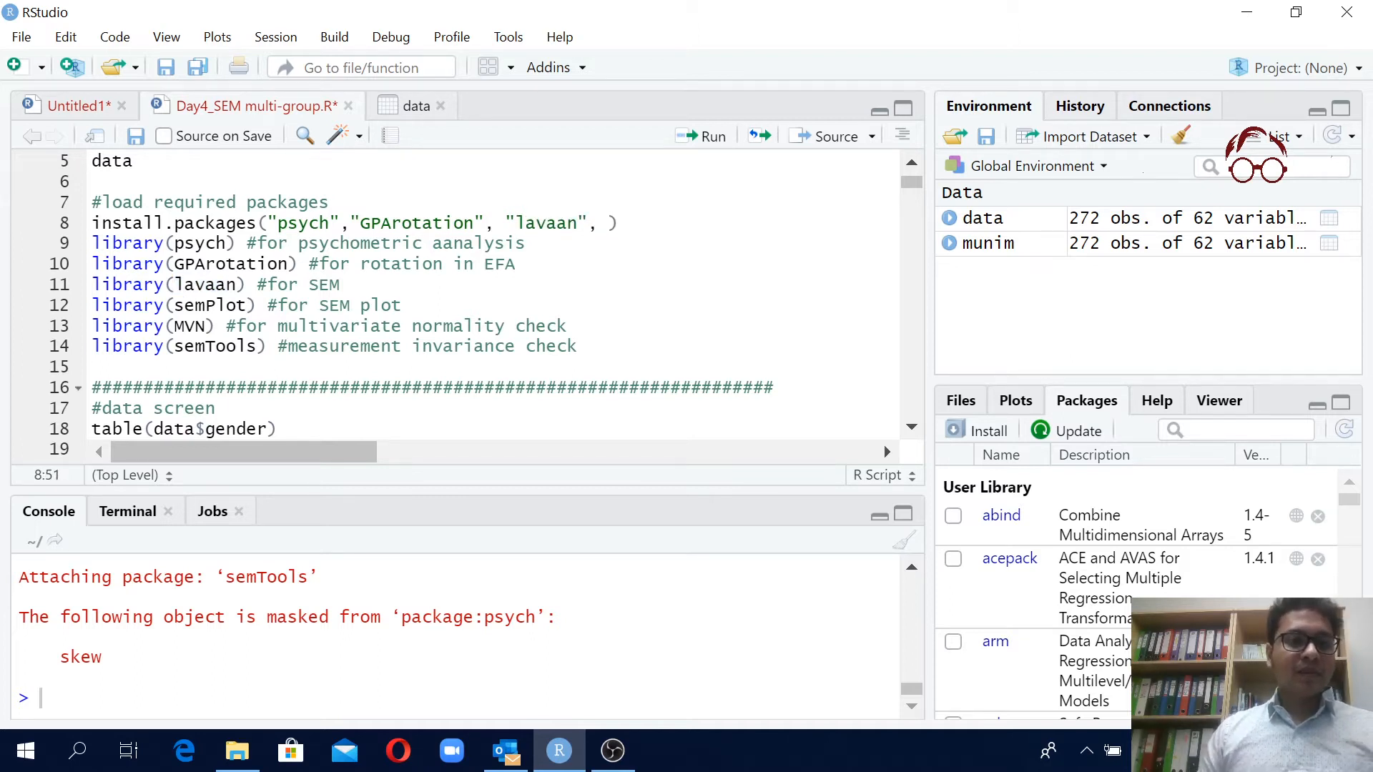
Complete the list with "semPlot", "MVN" and "semTools", closing the install.packages call
double_click(209, 305)
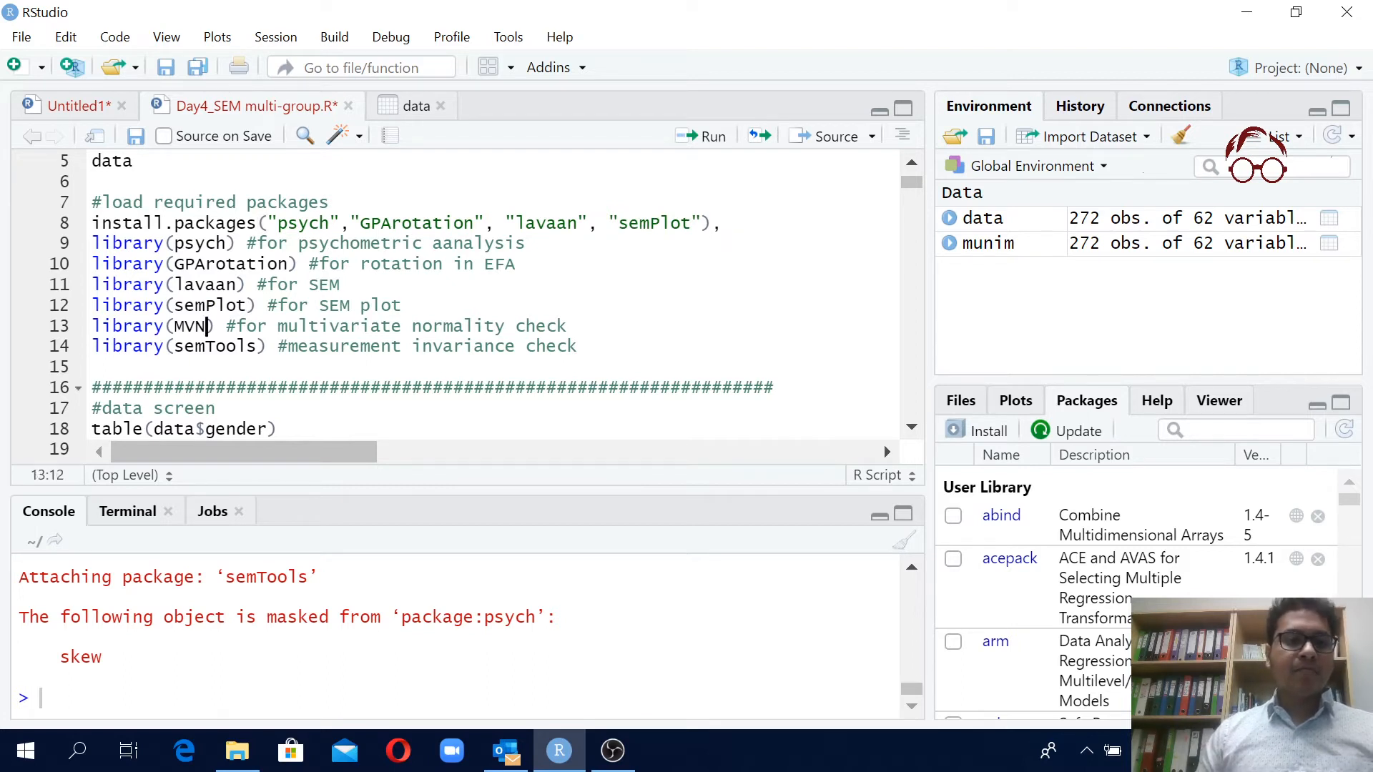
double_click(190, 326)
text(, )
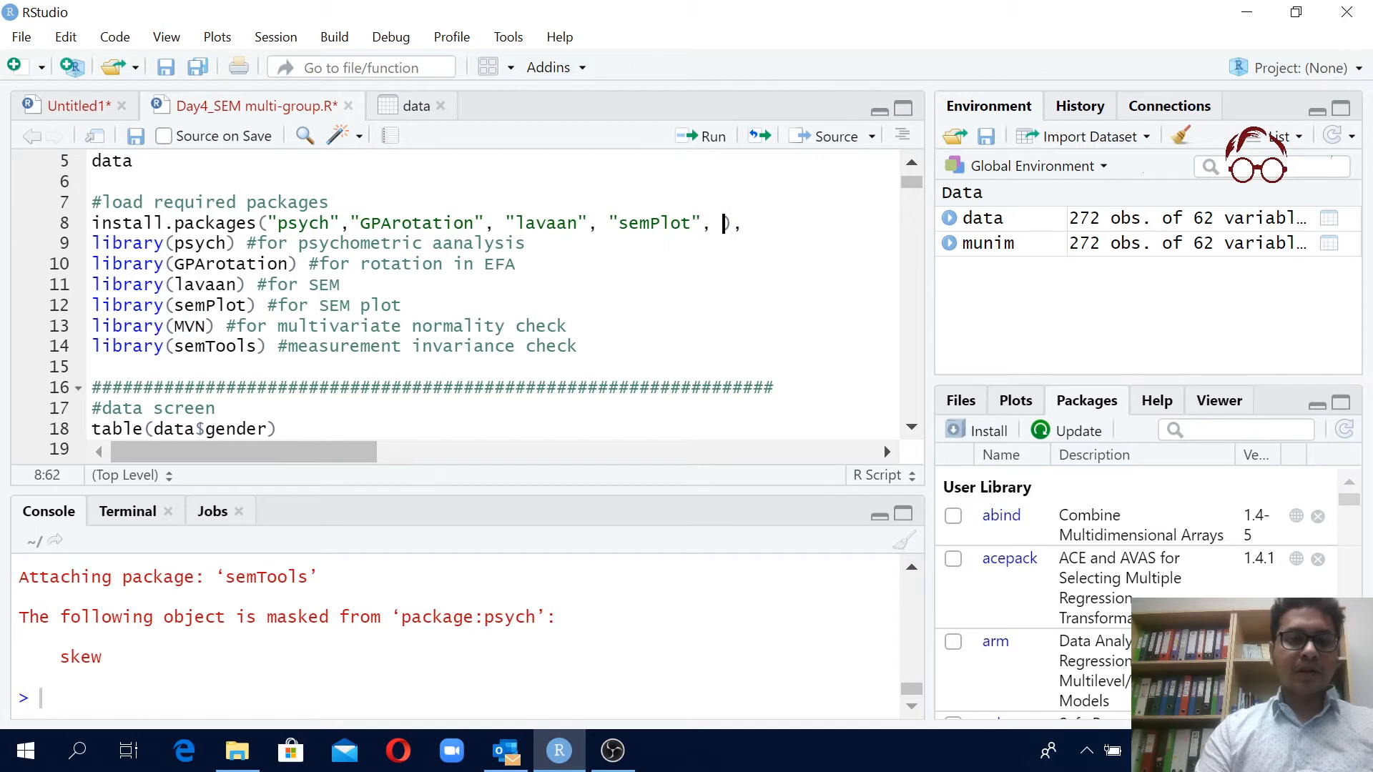
text("MVN"),)
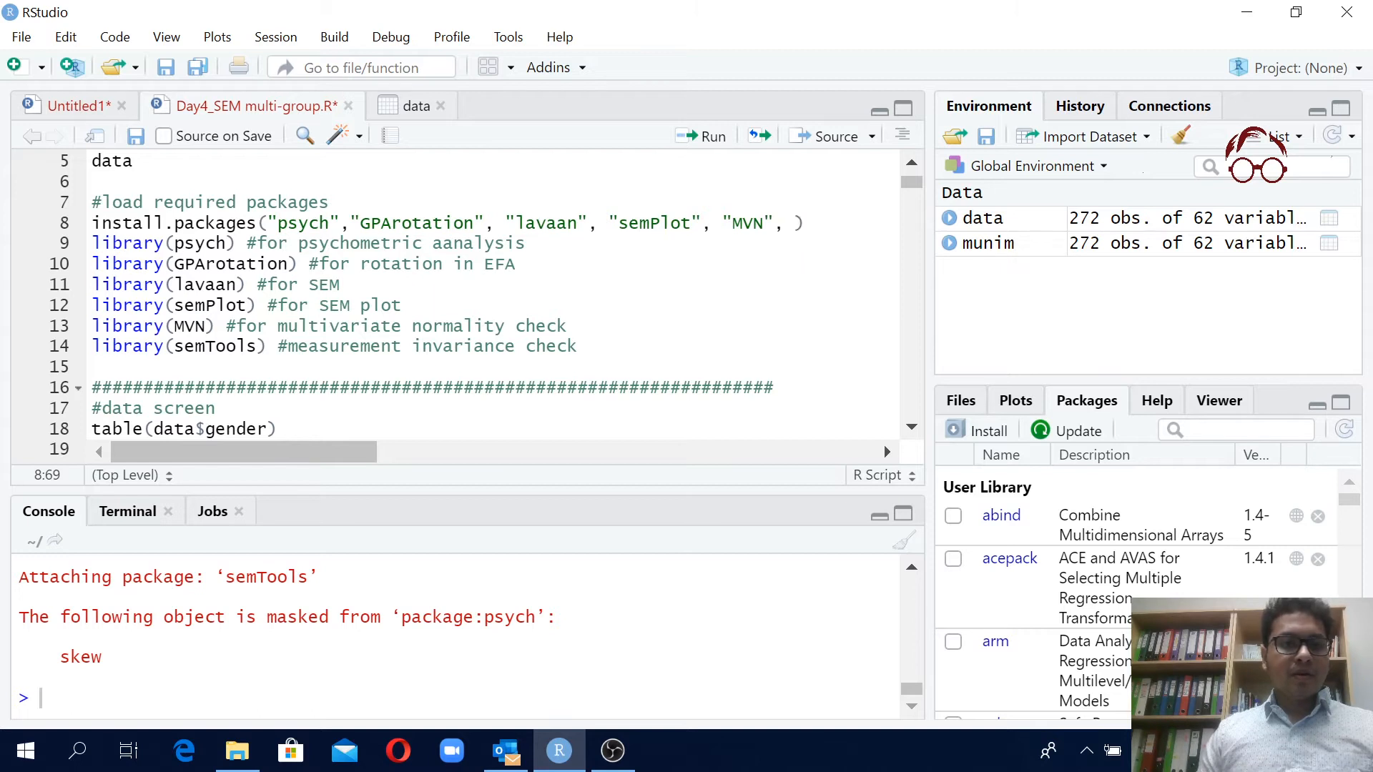
double_click(213, 346)
text("semTools")
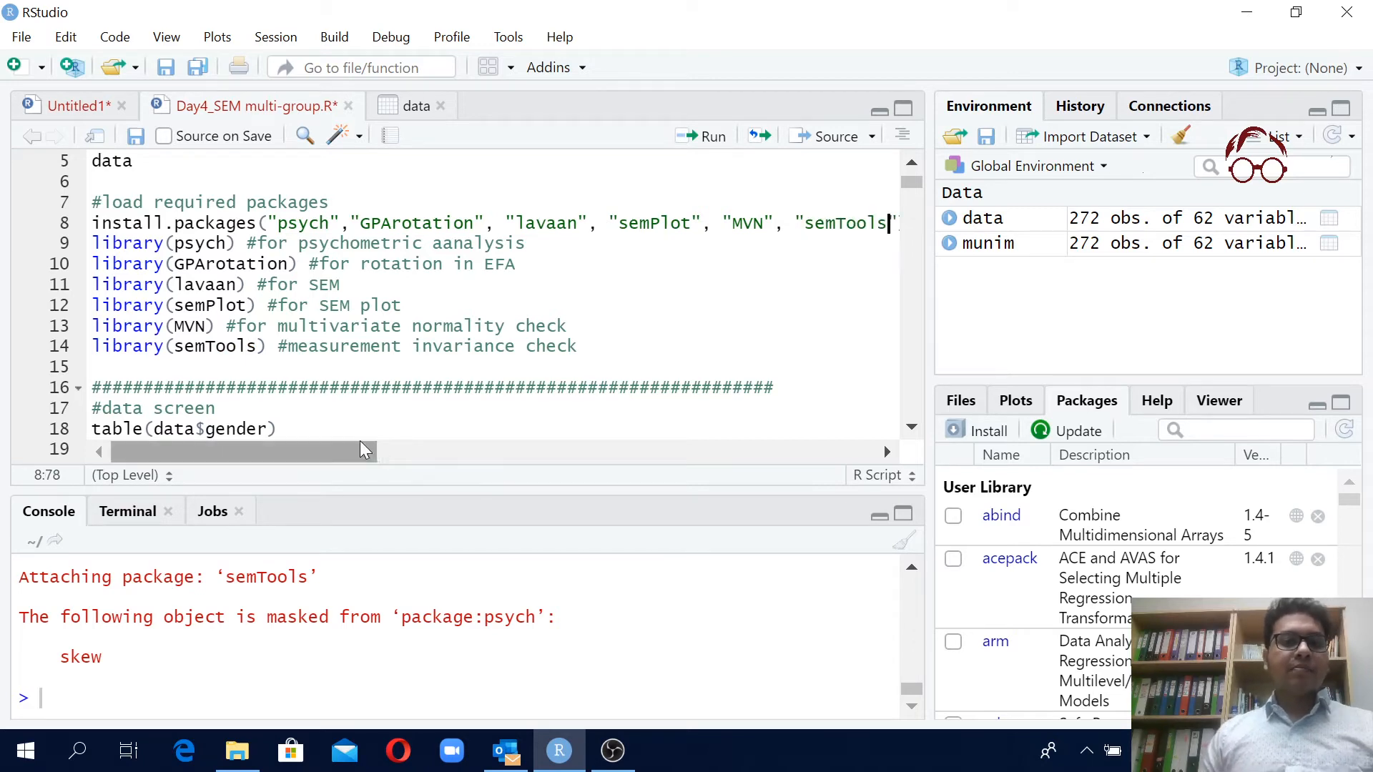
click(94, 223)
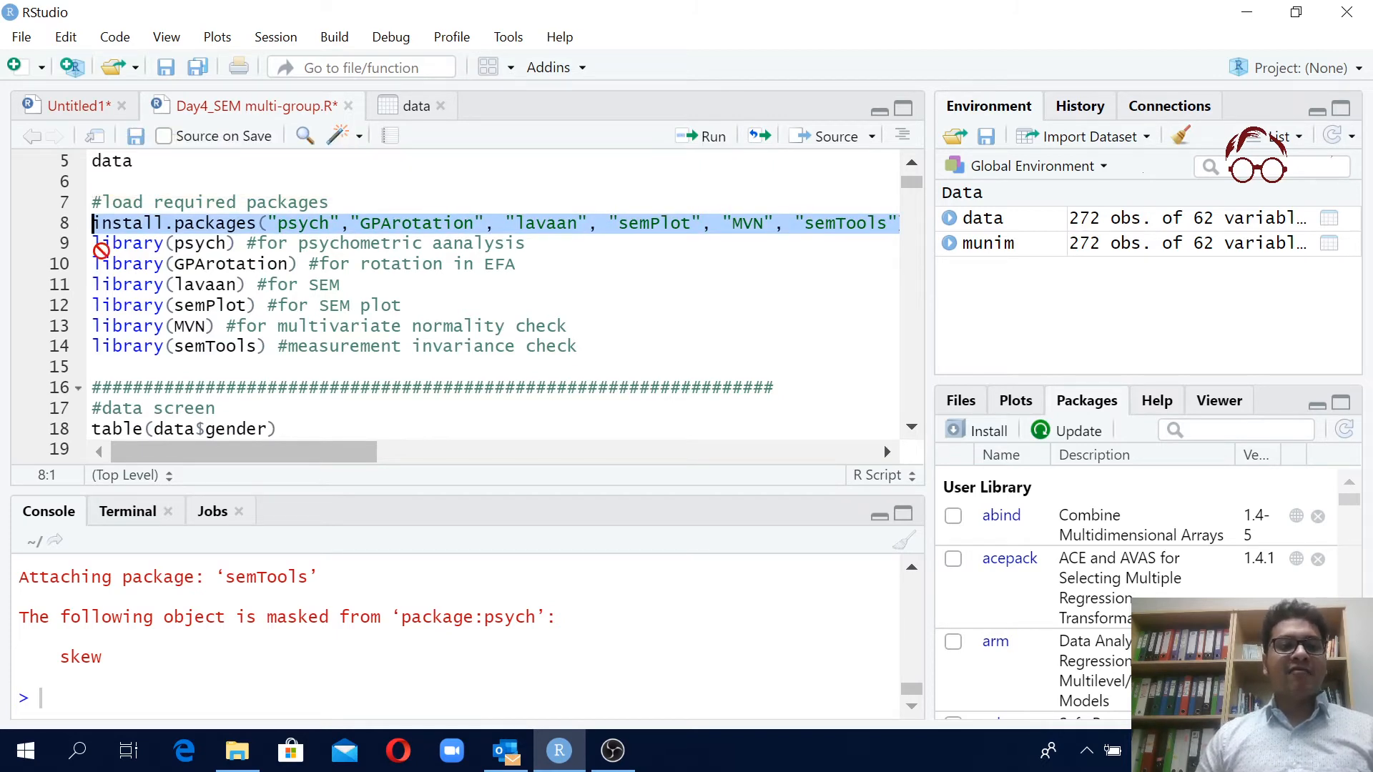
click(93, 243)
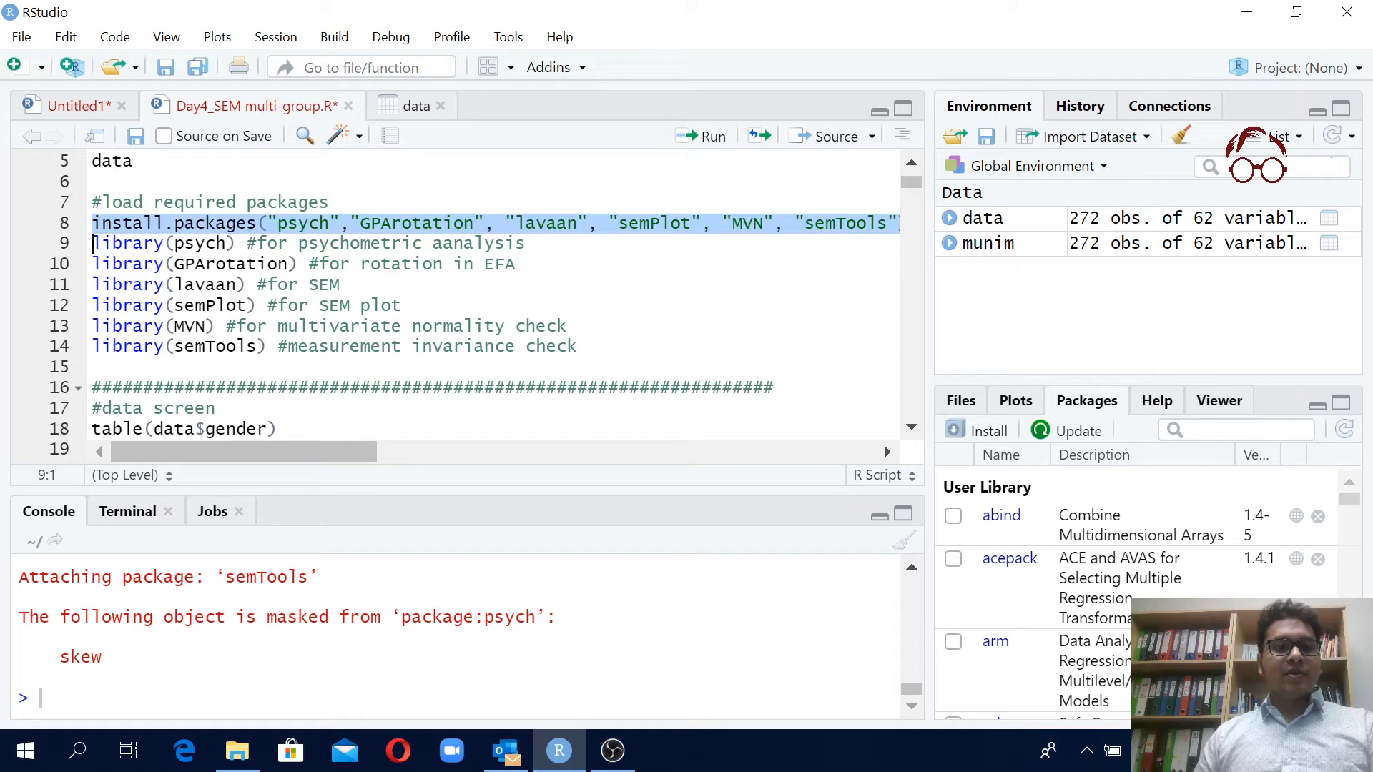
drag(91, 243, 211, 283)
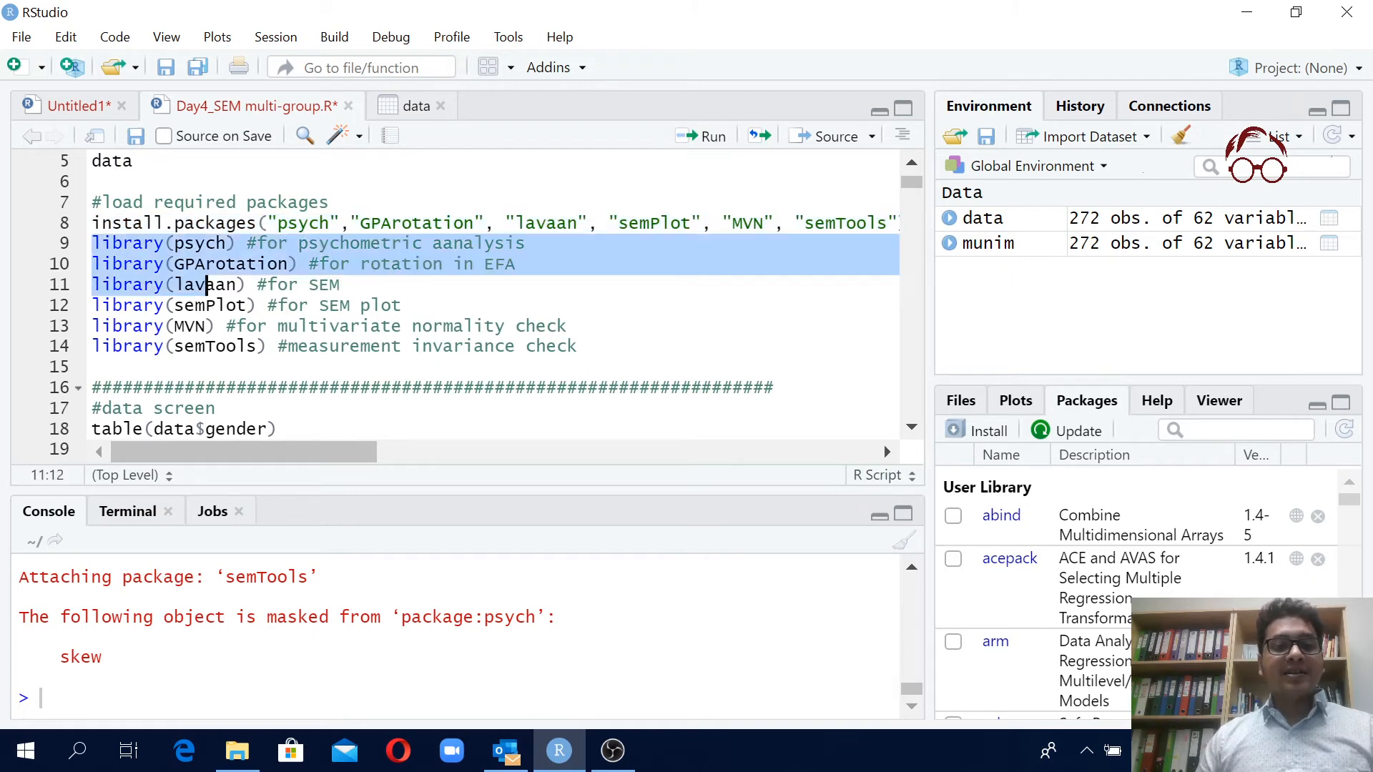
drag(207, 284, 575, 346)
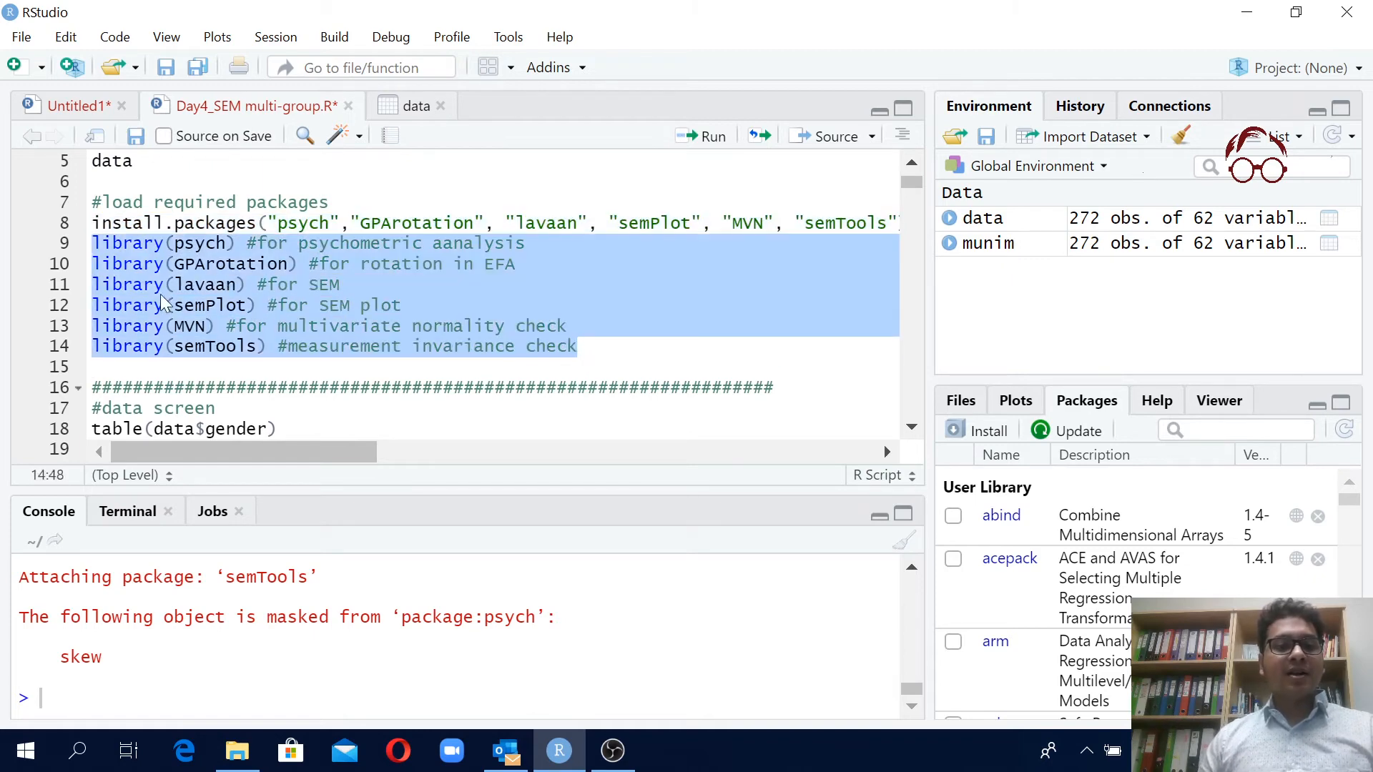
mouse_move(233, 289)
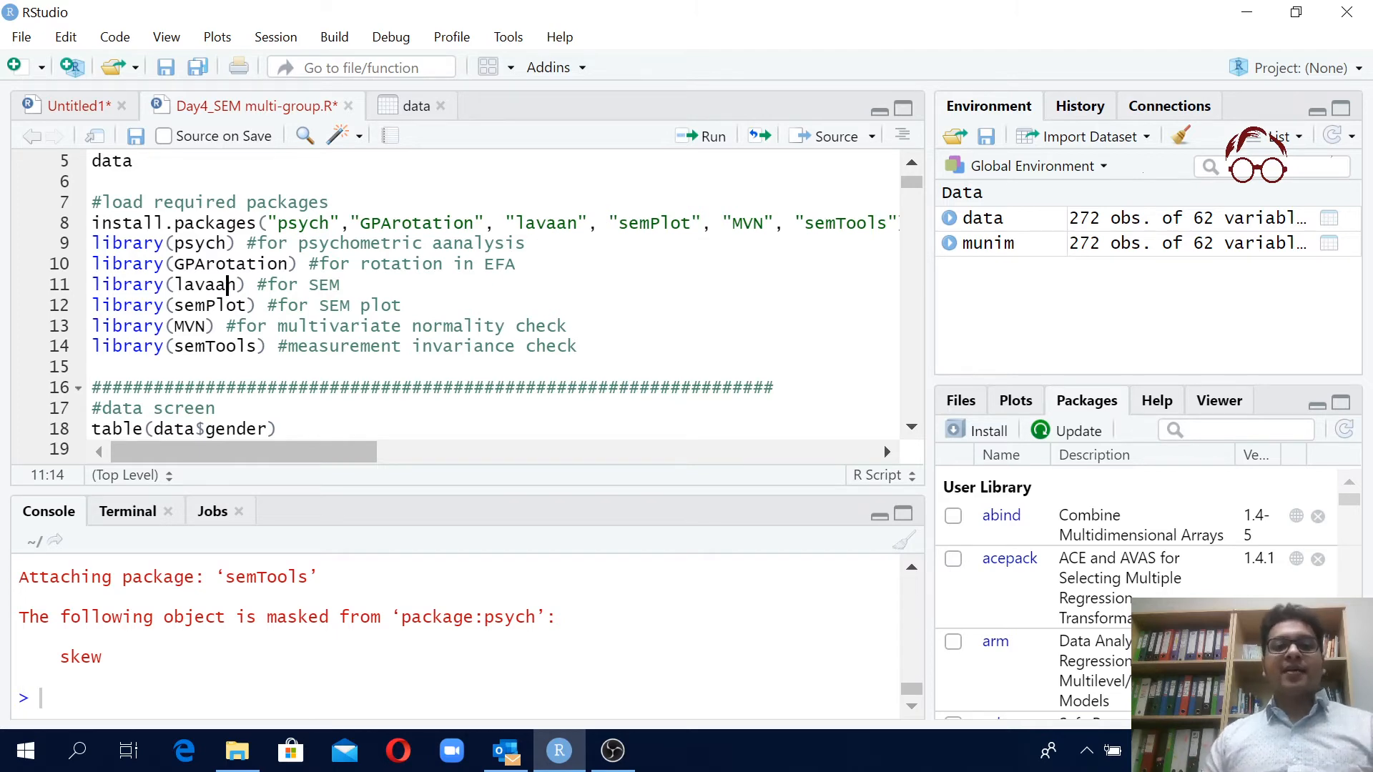
mouse_move(639, 145)
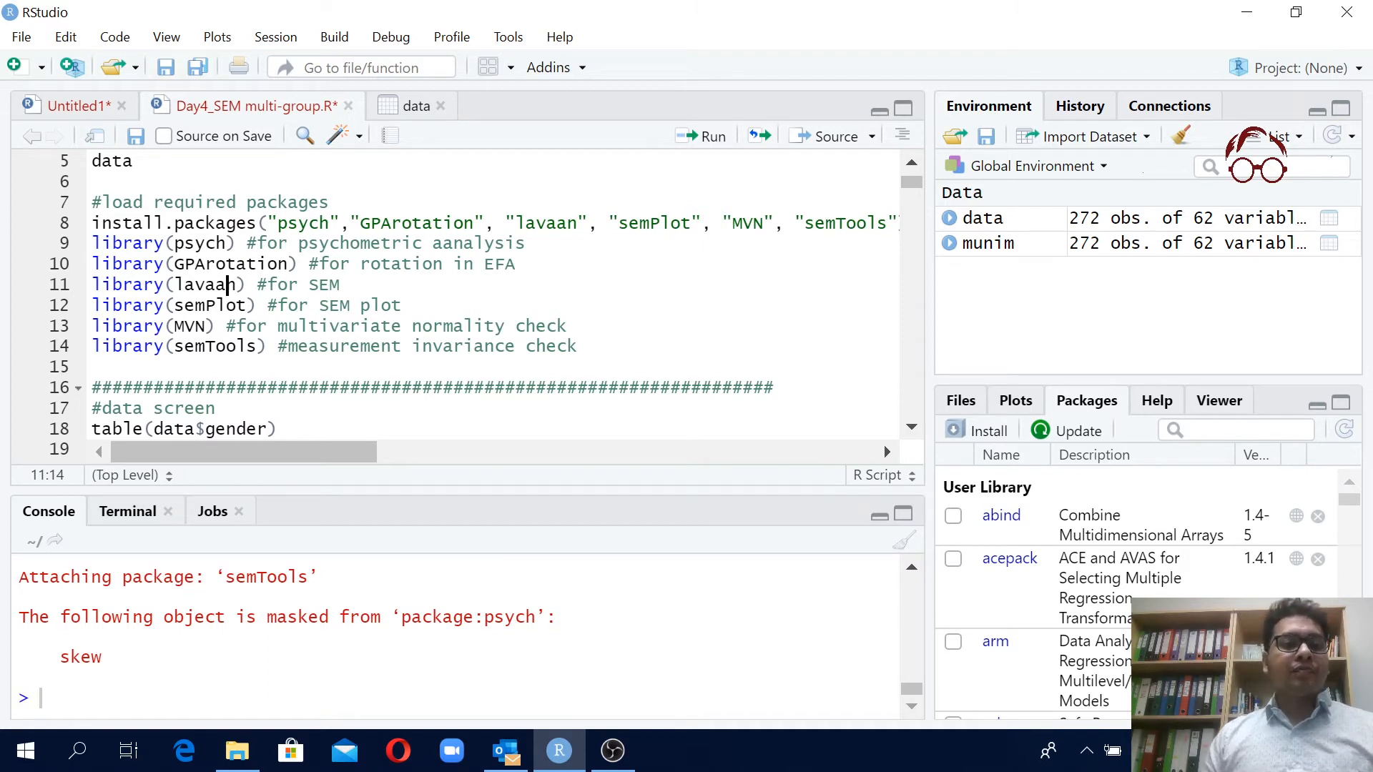
click(95, 223)
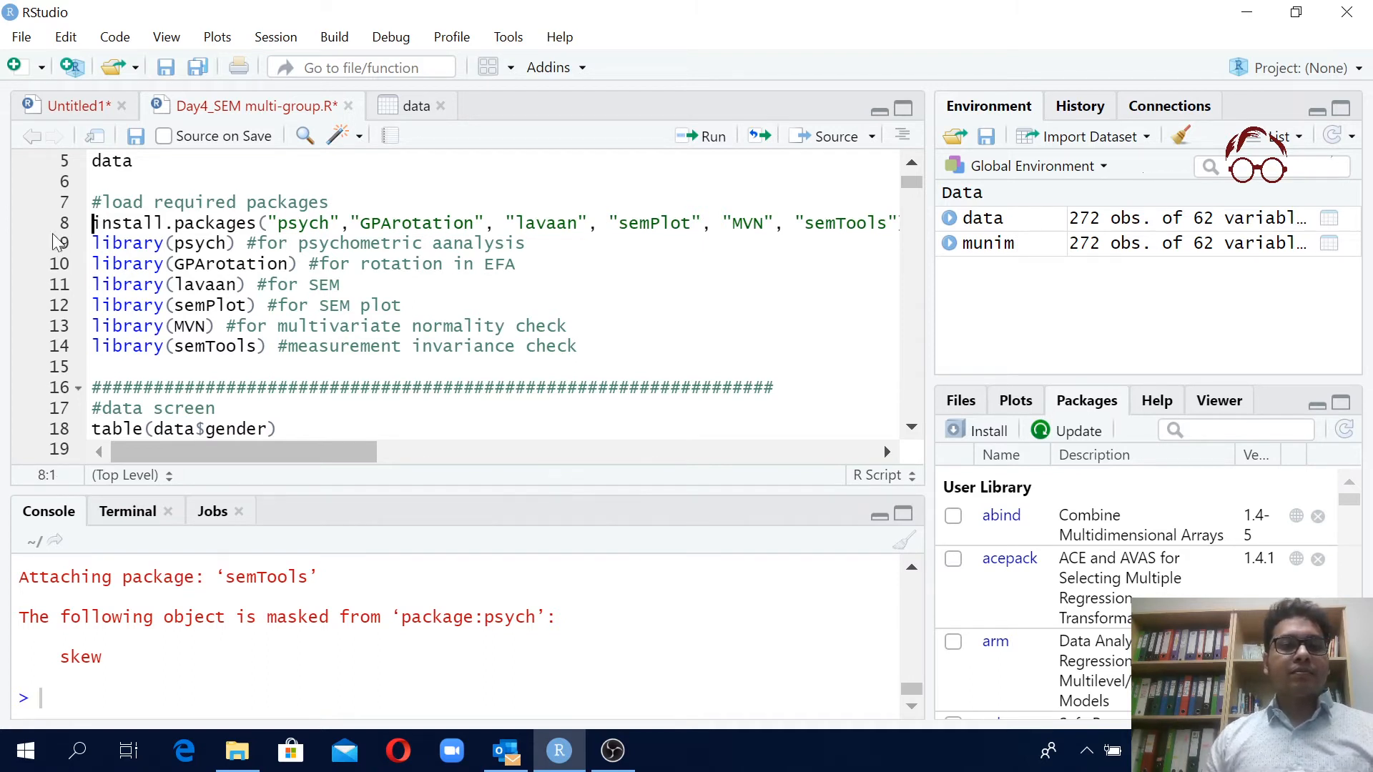
Run the install.packages line, cancel at the restart-R prompt, and bring up the Update Packages list
click(709, 136)
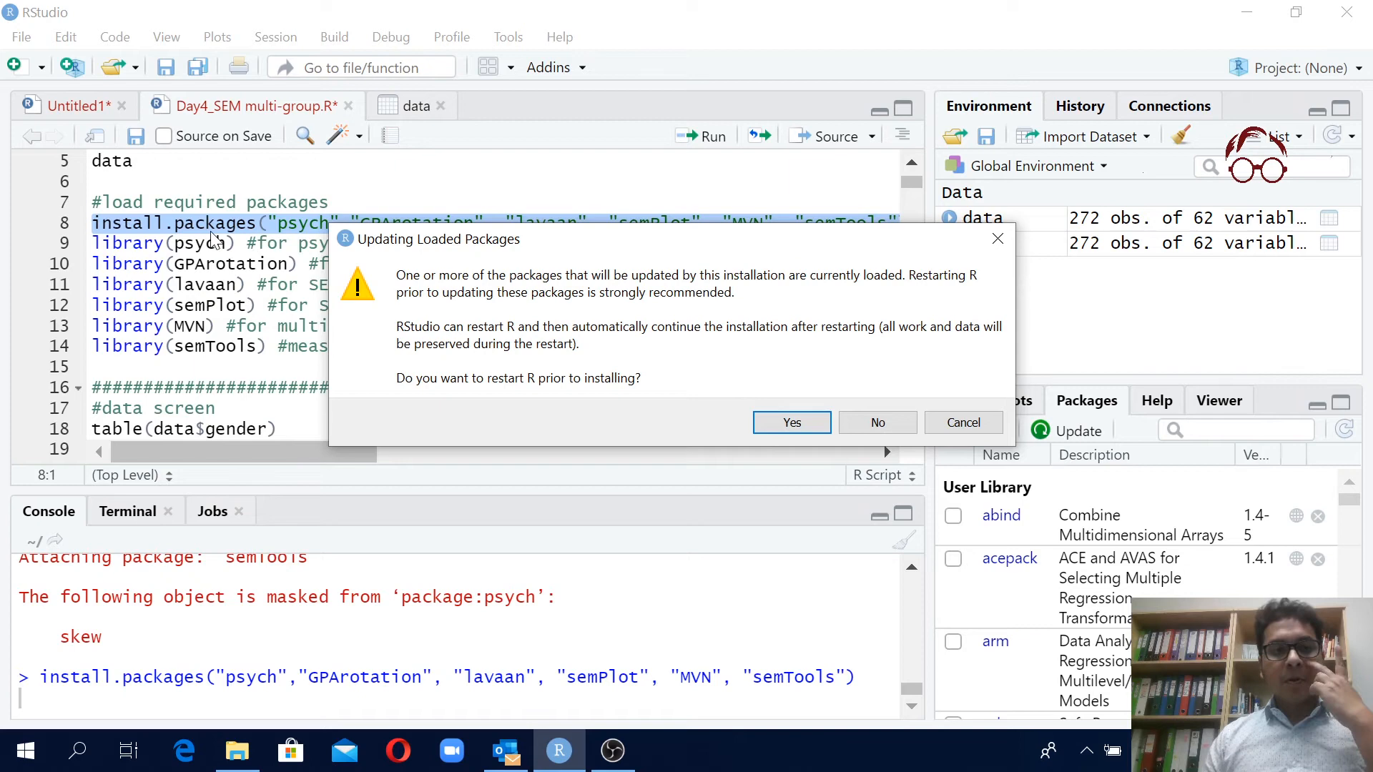
mouse_move(211, 239)
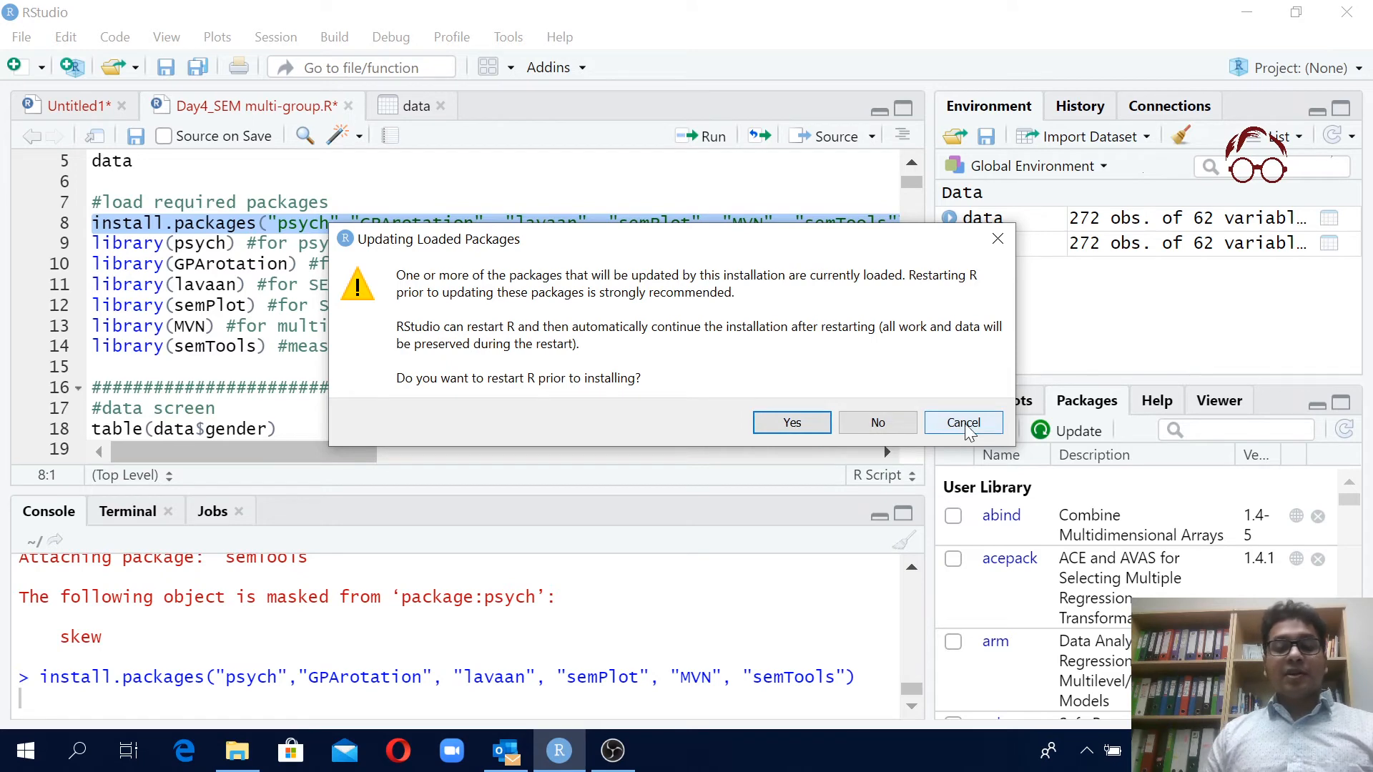
click(962, 422)
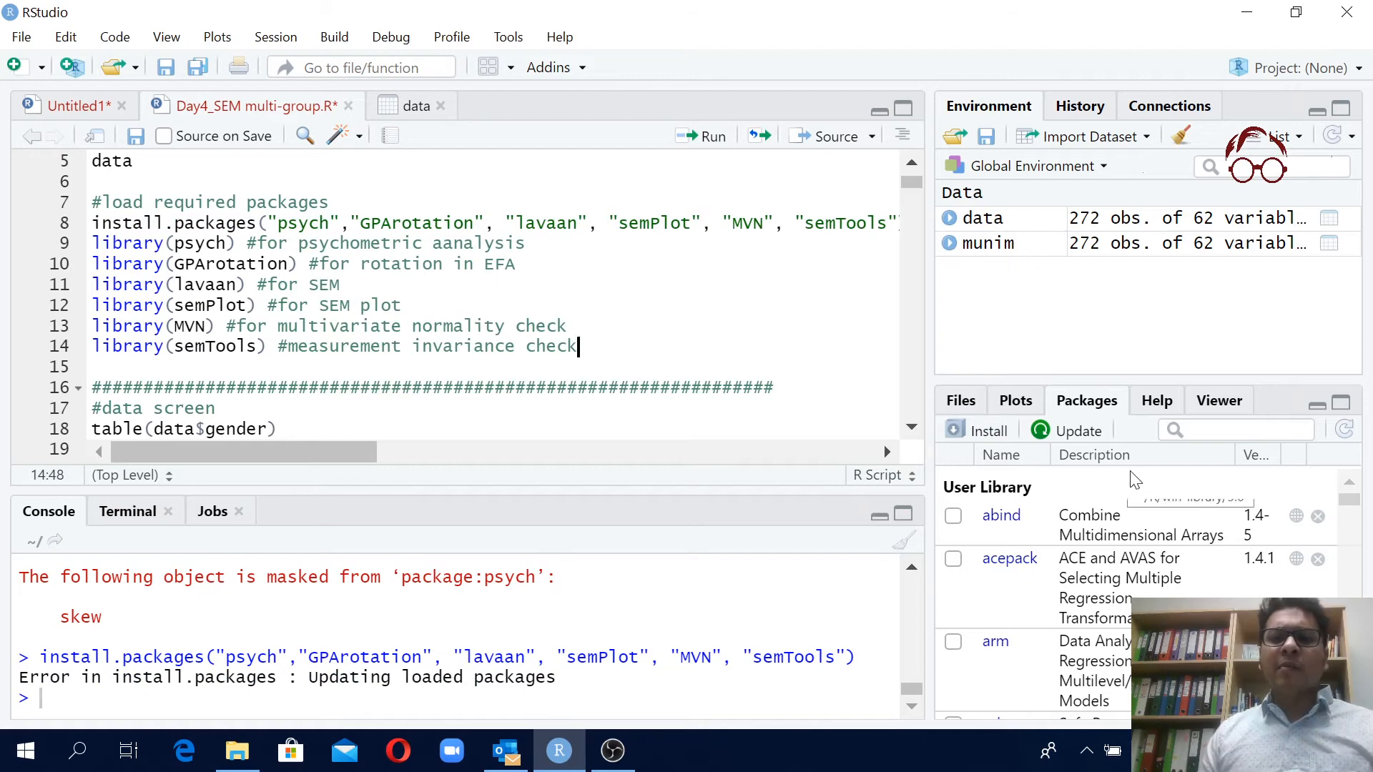
click(1075, 430)
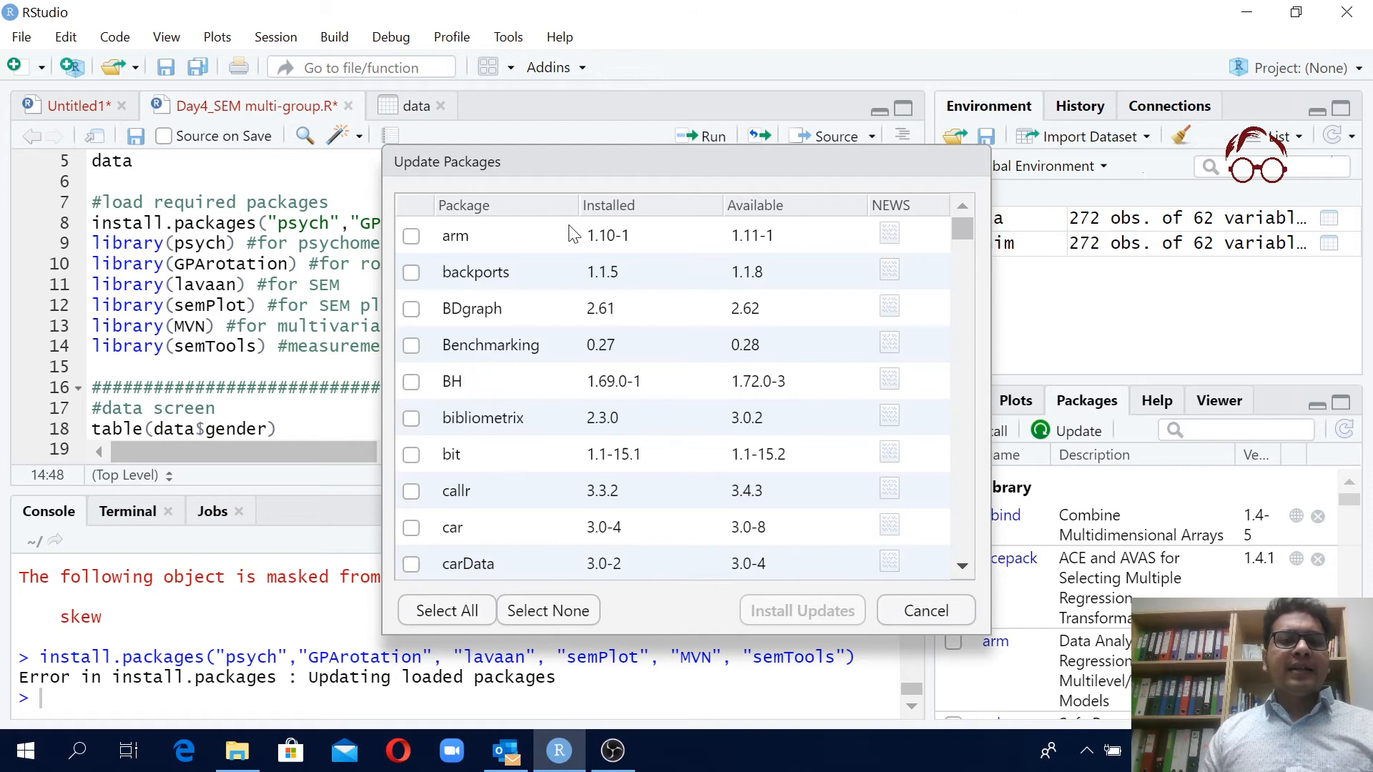
Scroll the Update Packages list, tick only shiny and start Install Updates
scroll(down, 3)
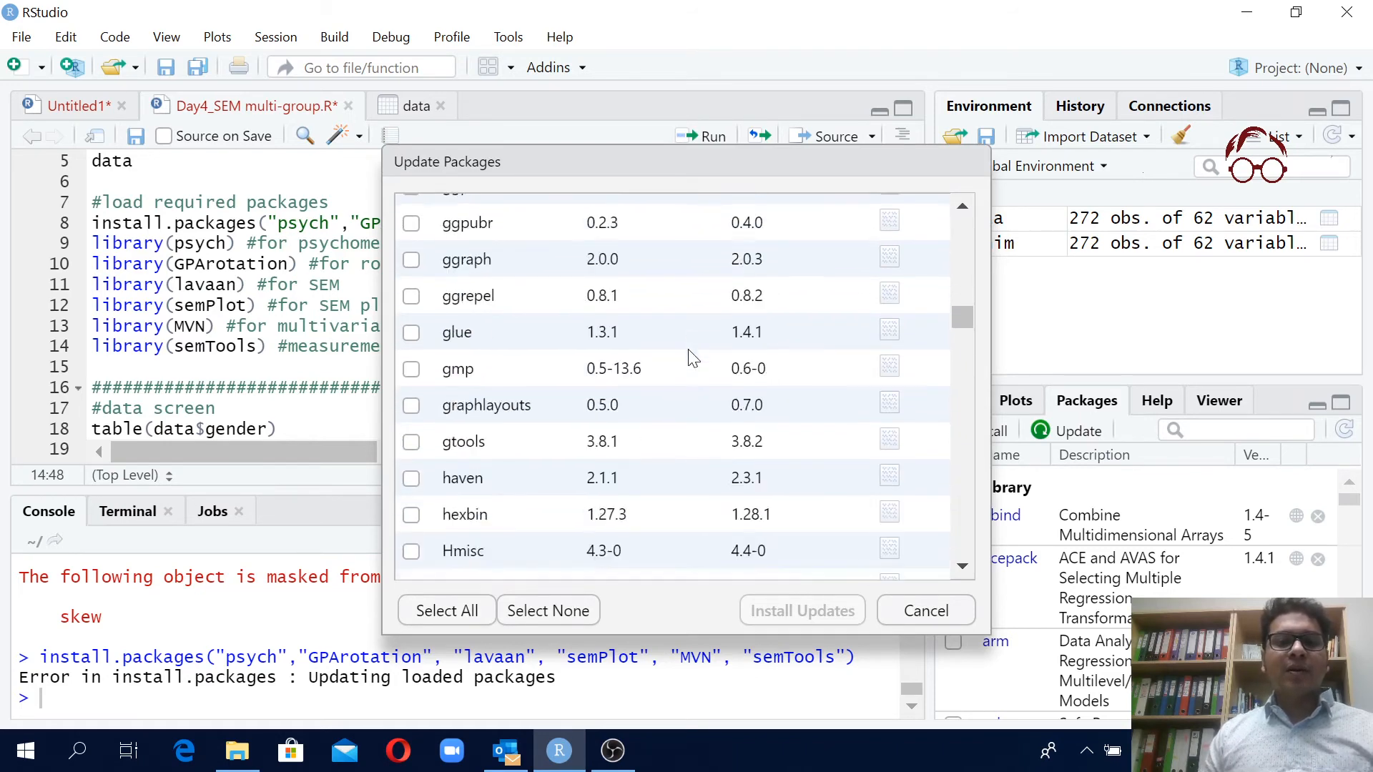
scroll(down, 3)
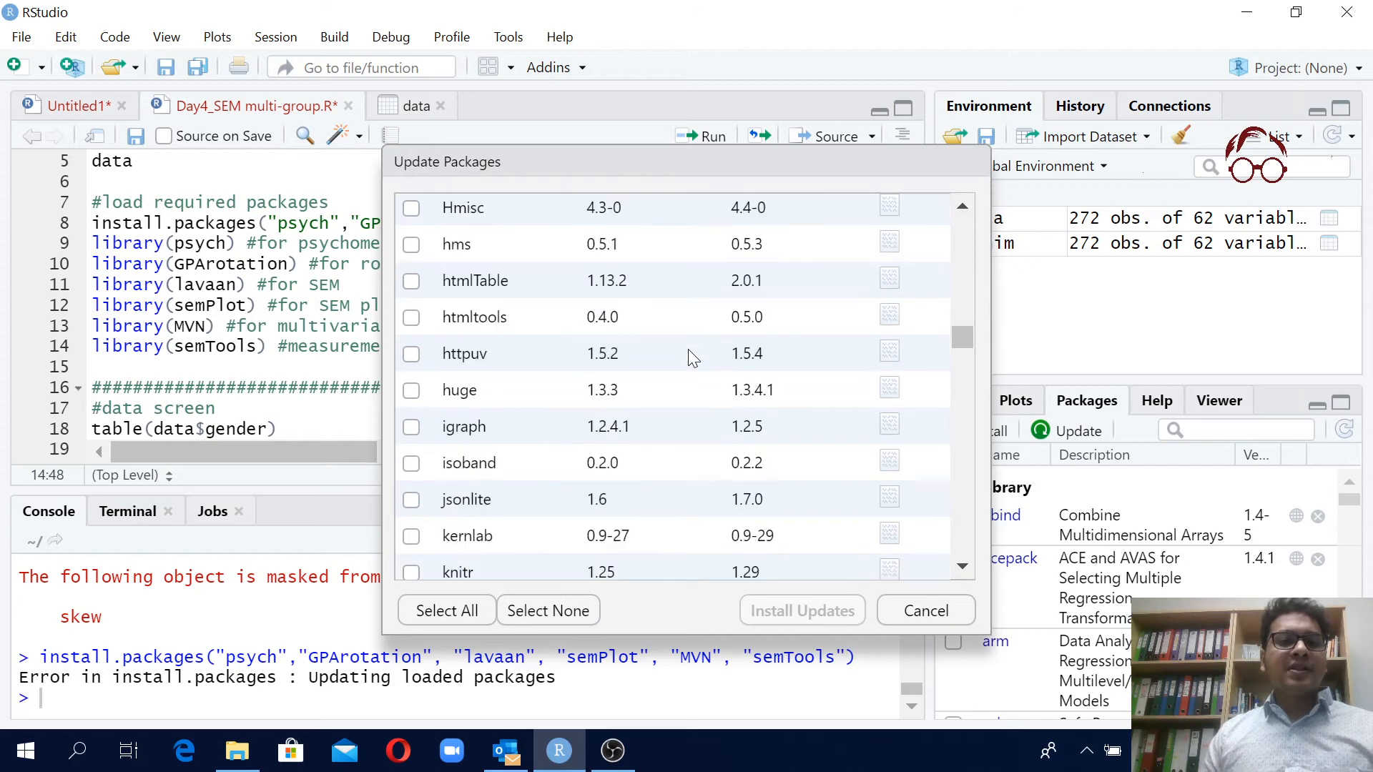
scroll(down, 3)
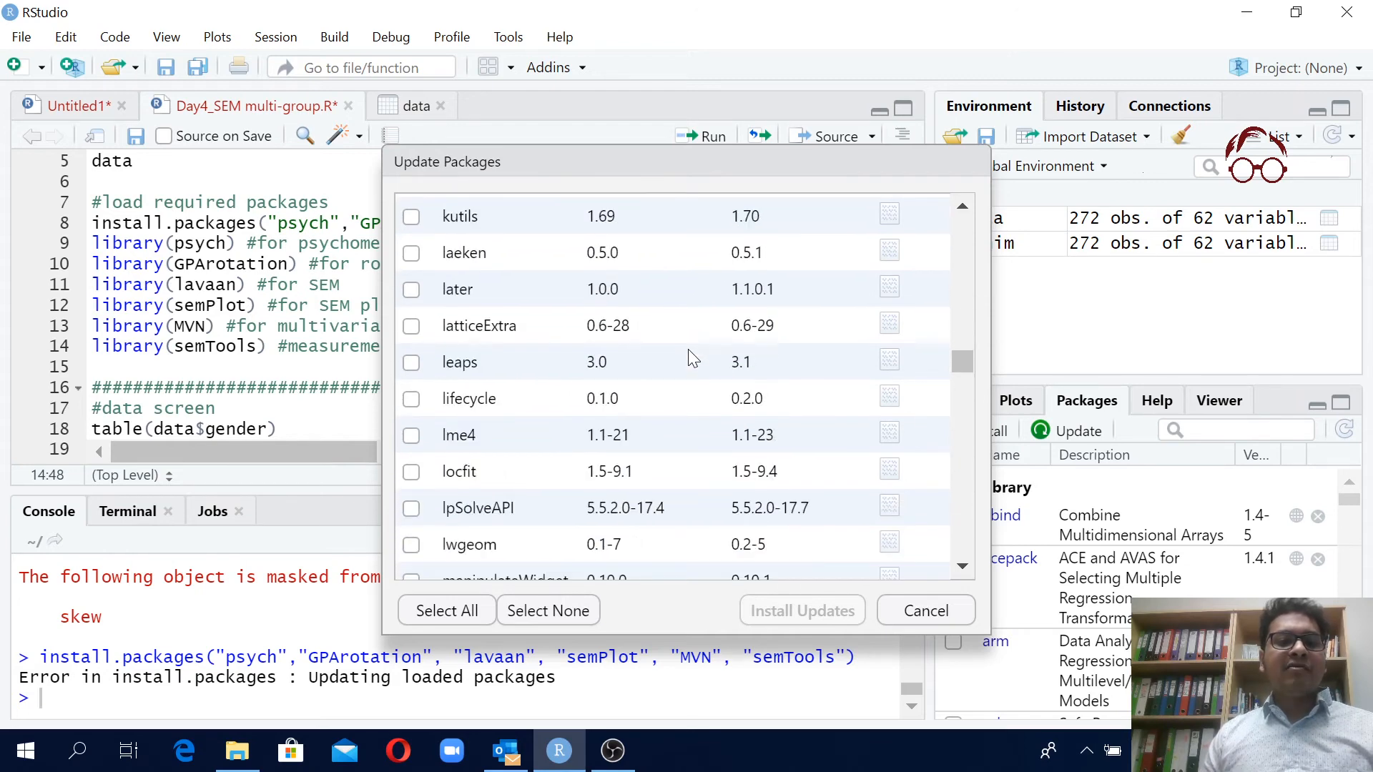
scroll(down, 3)
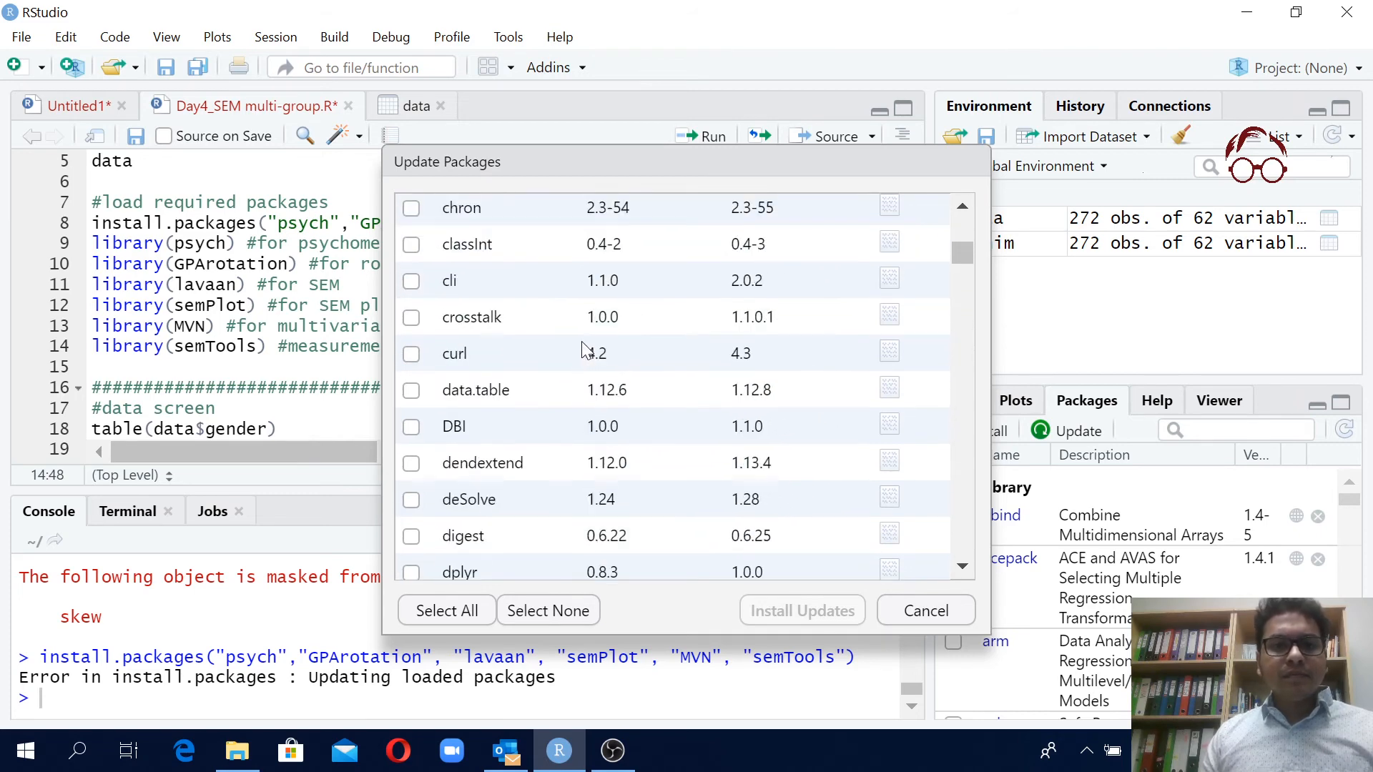
scroll(down, 3)
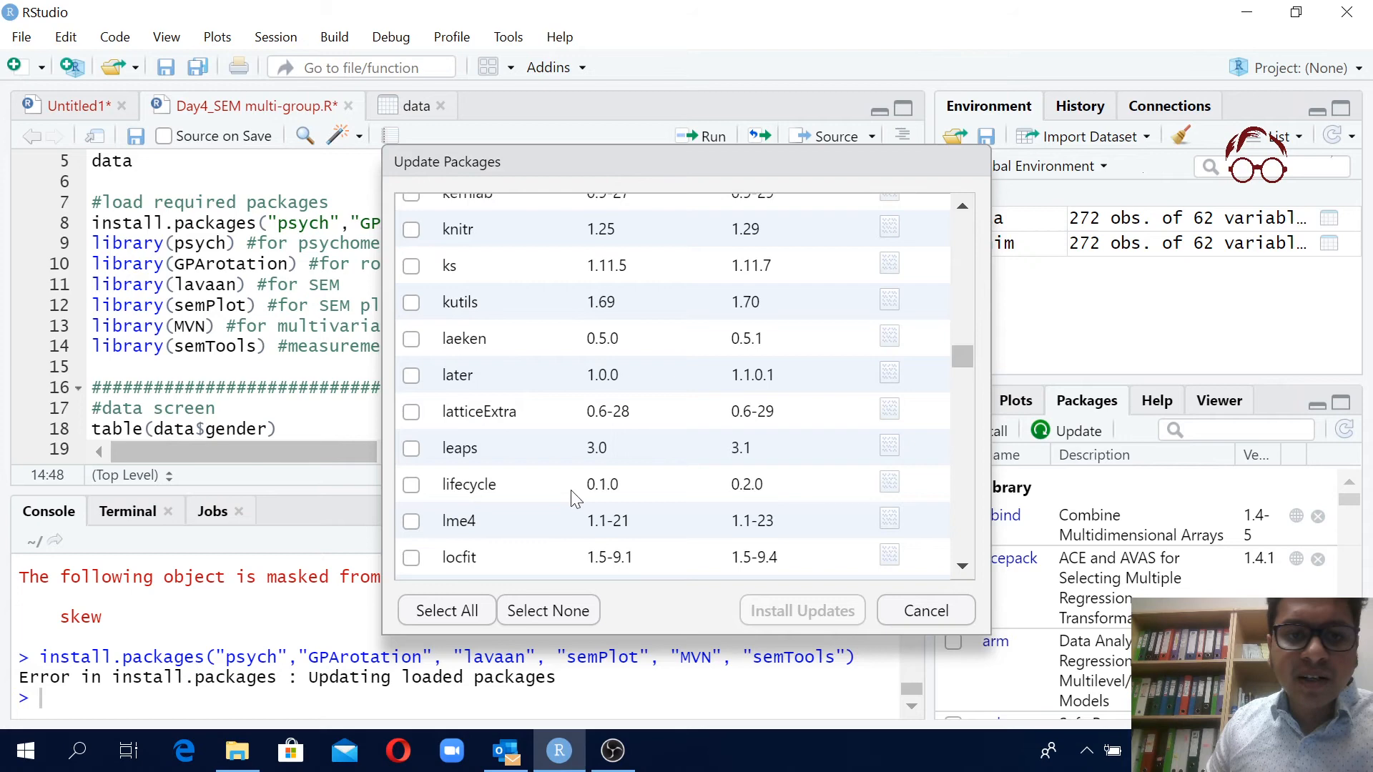
scroll(down, 3)
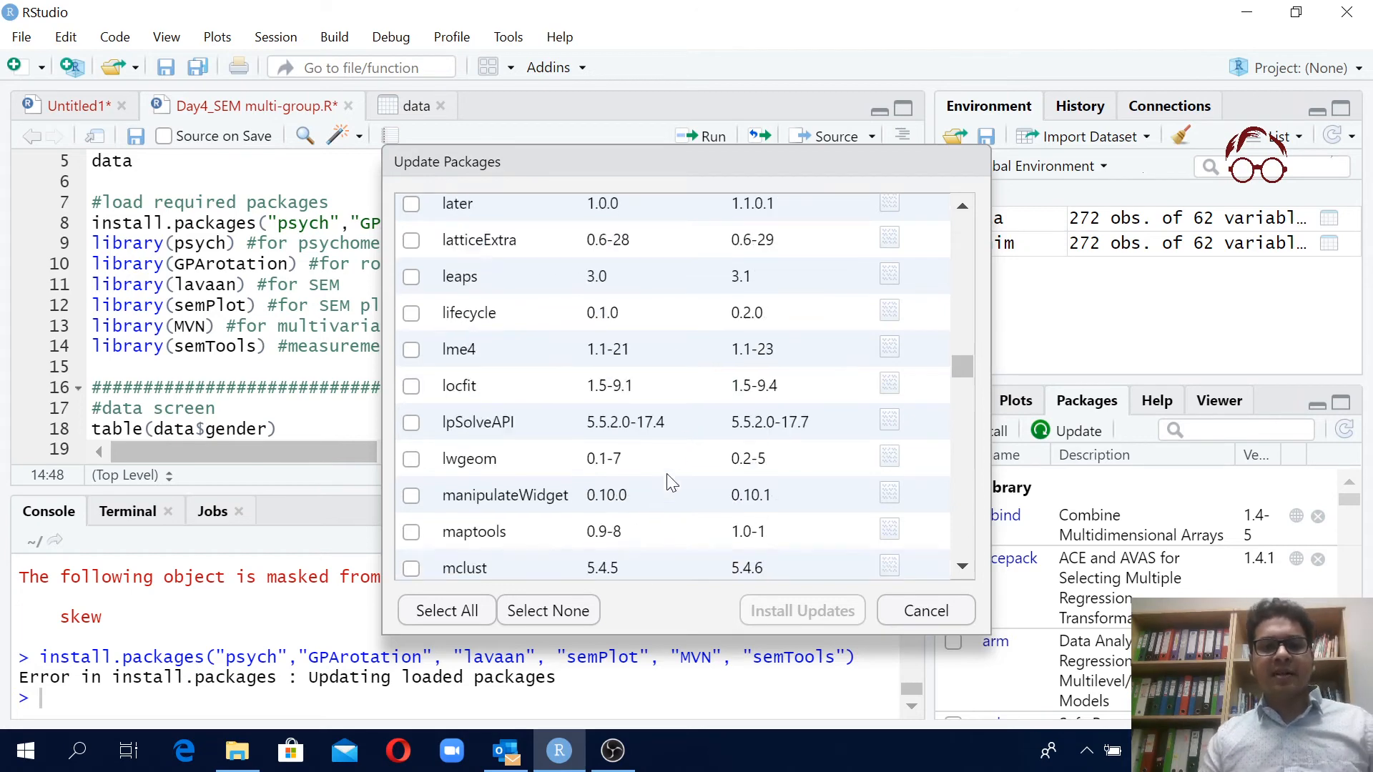
scroll(down, 3)
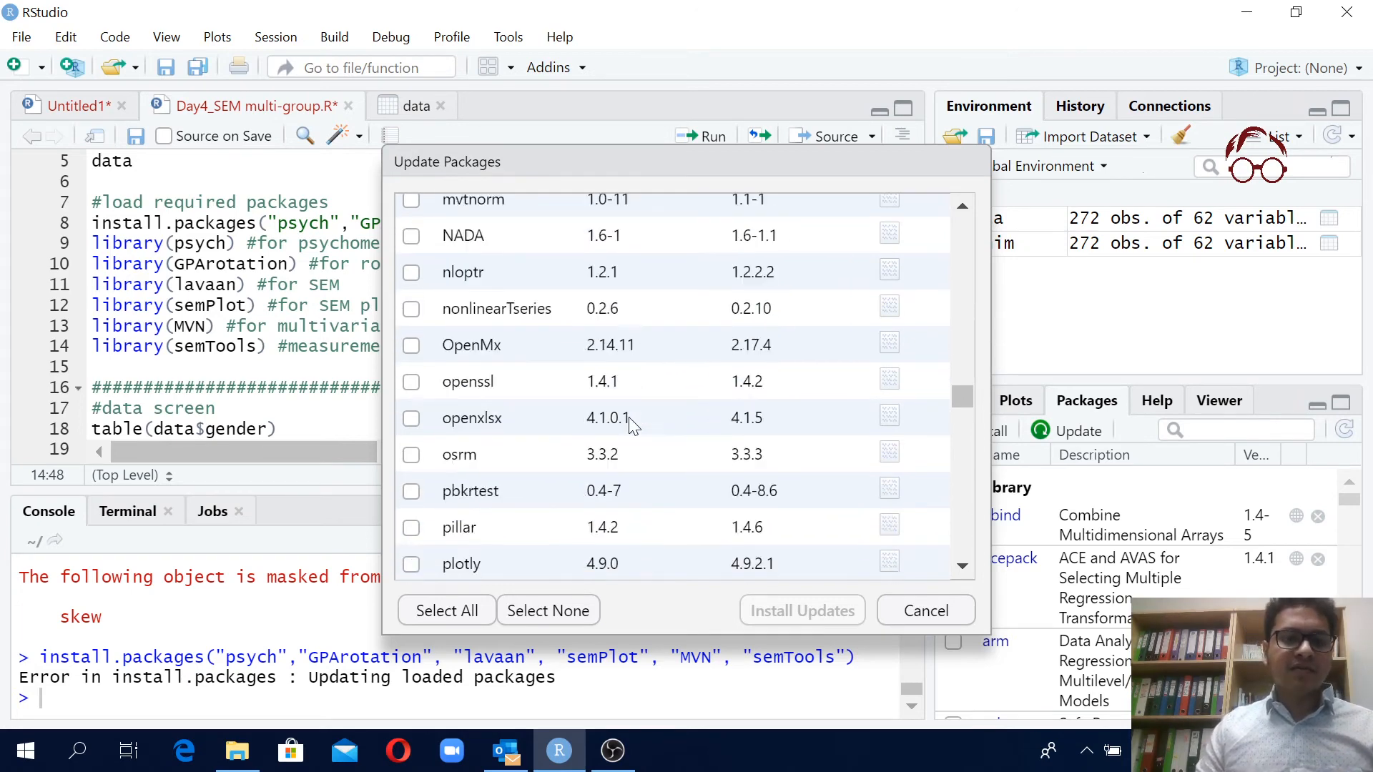
scroll(down, 3)
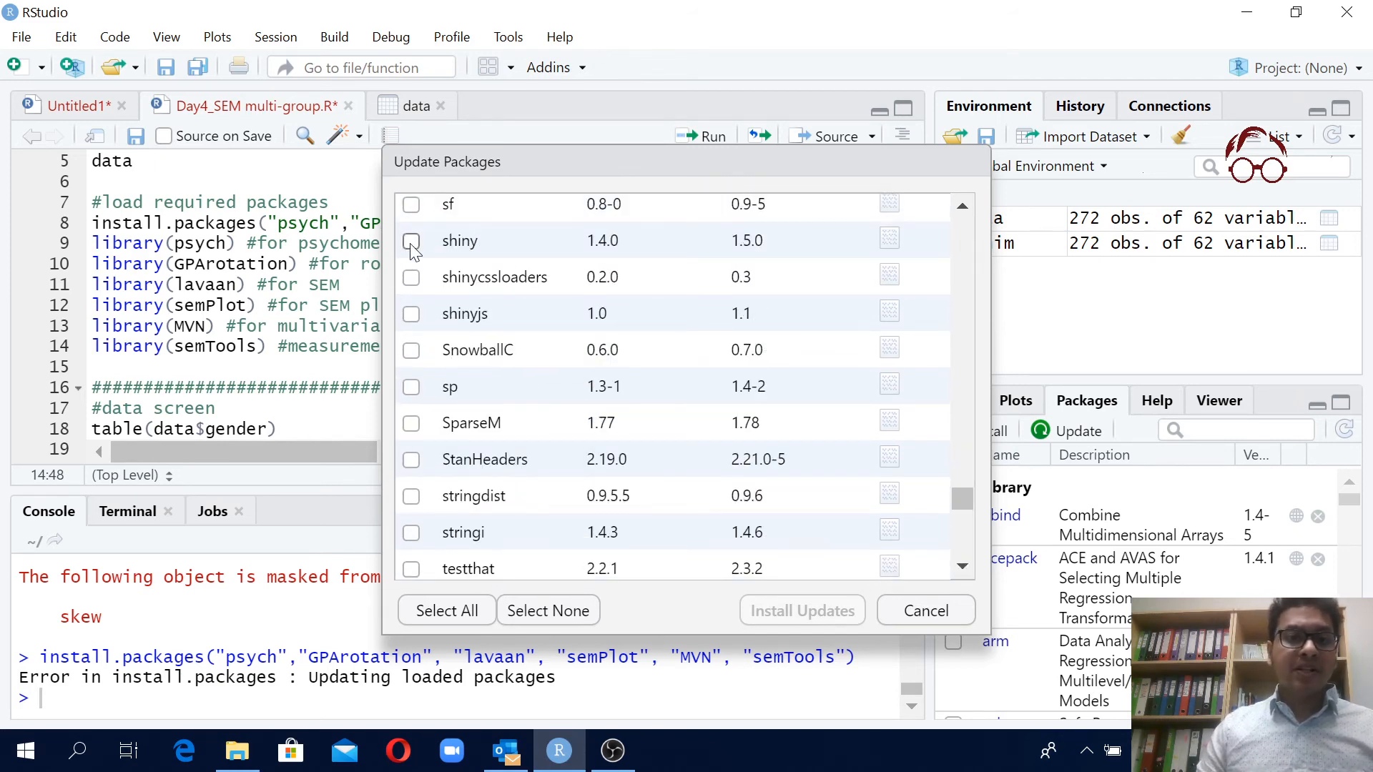
click(410, 240)
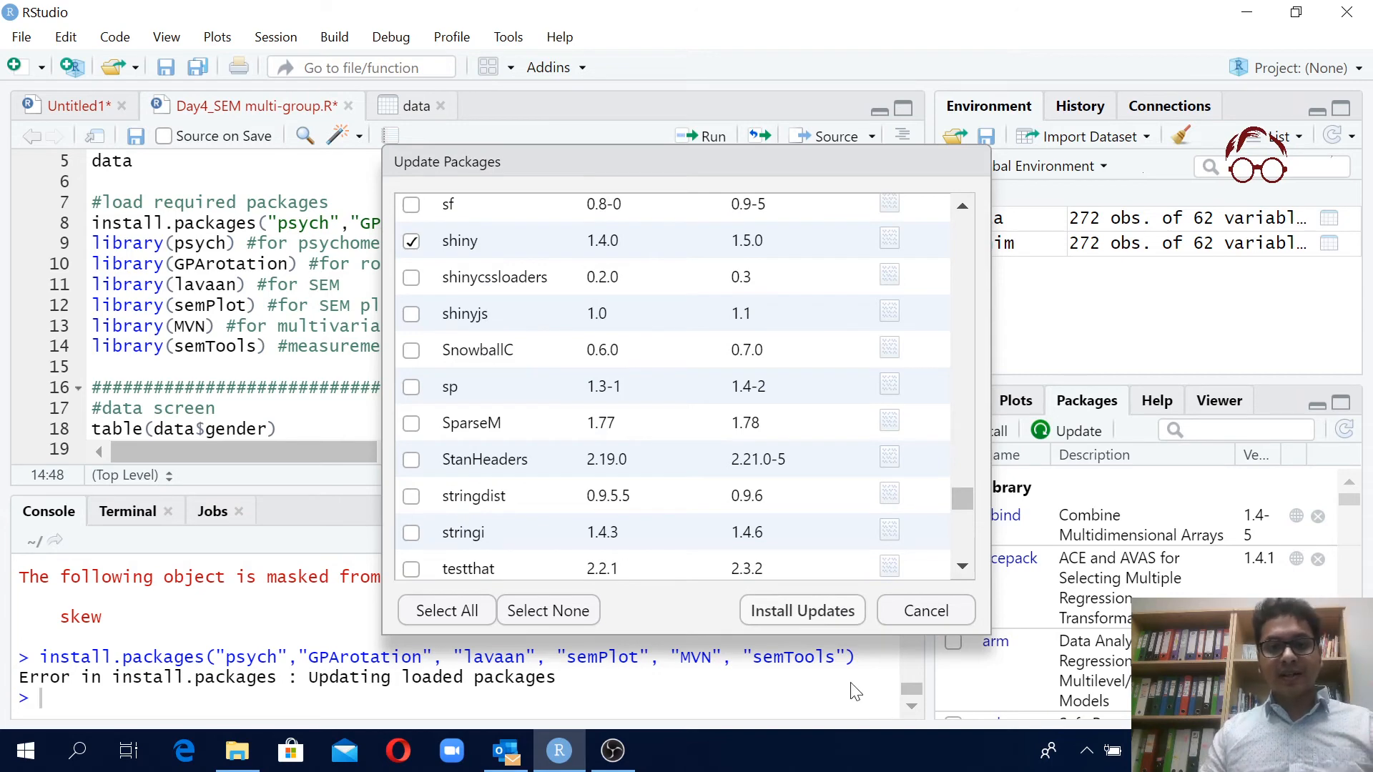
click(925, 611)
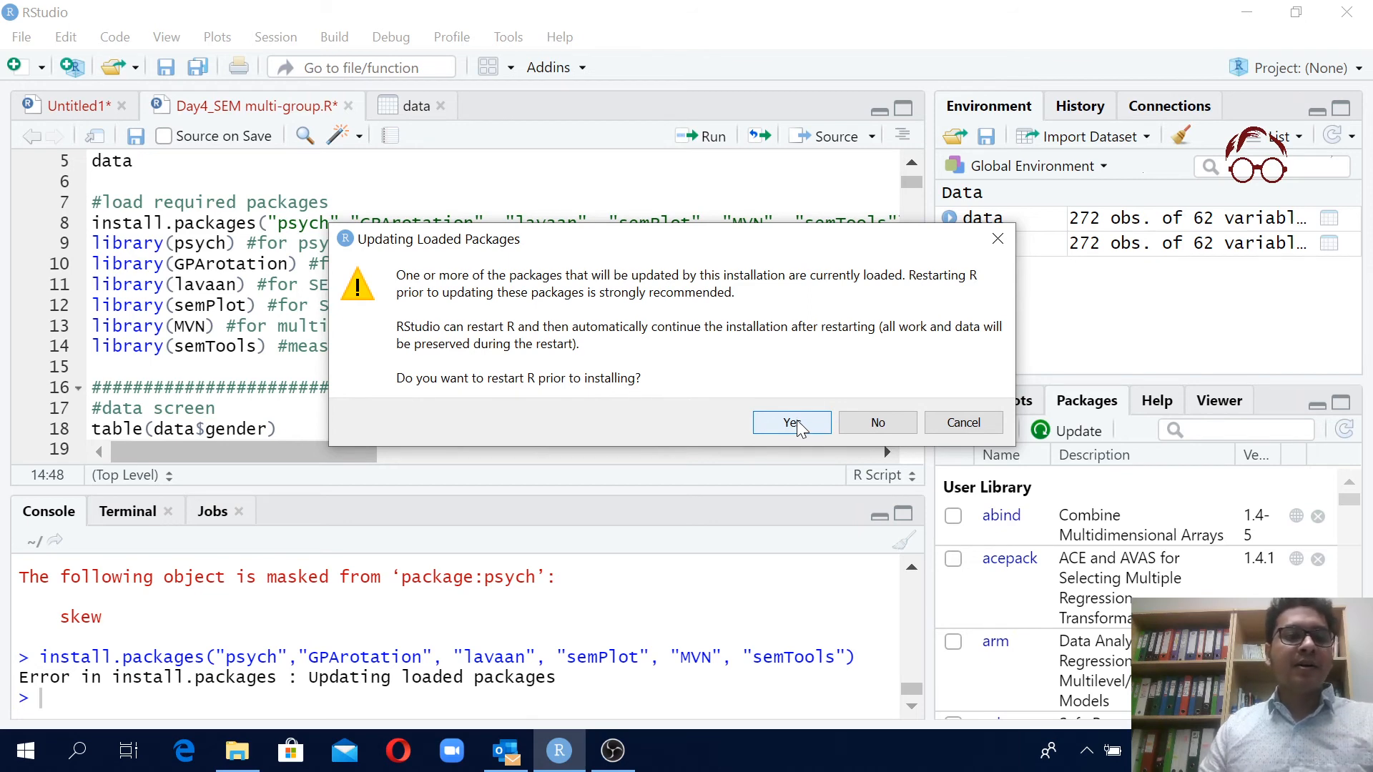
mouse_move(800, 450)
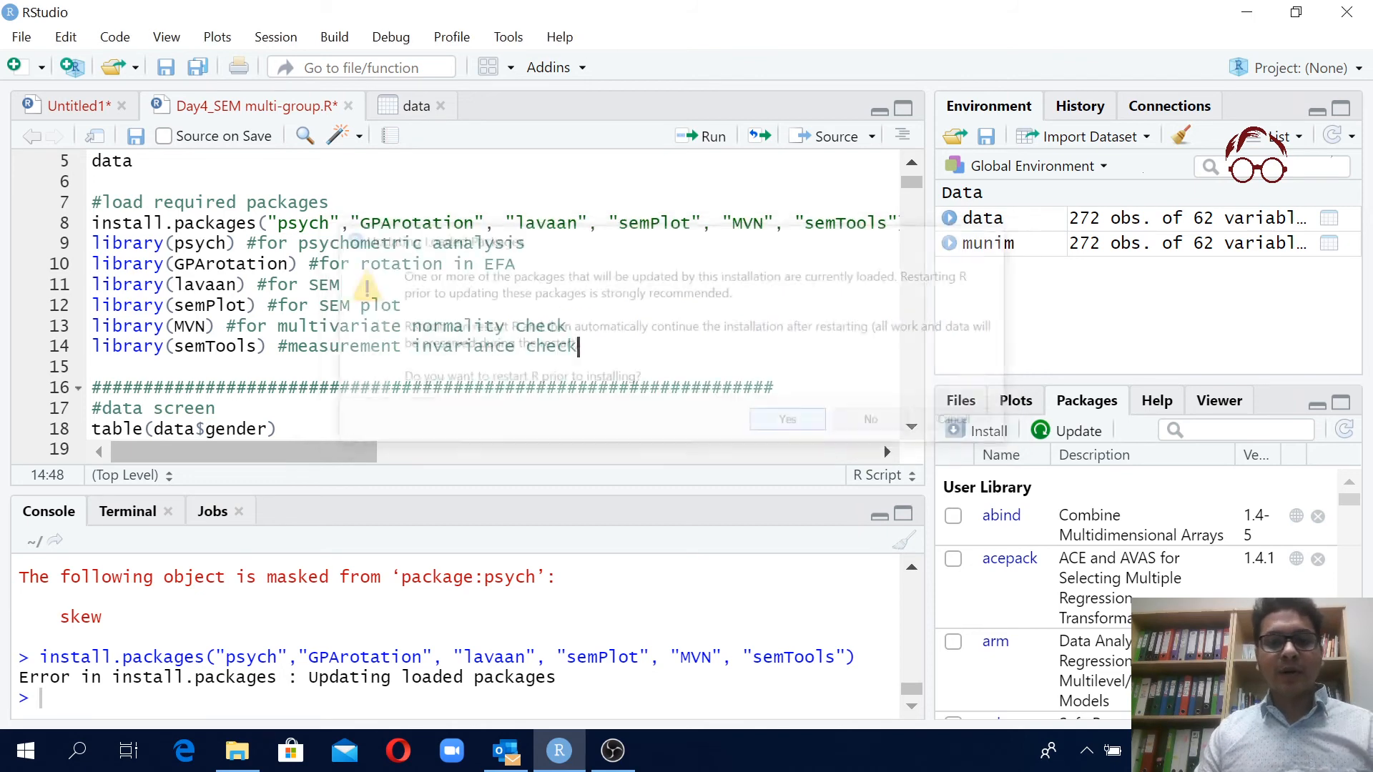
Confirm restarting R so shiny installs, with the console reporting it successfully unpacked
click(785, 419)
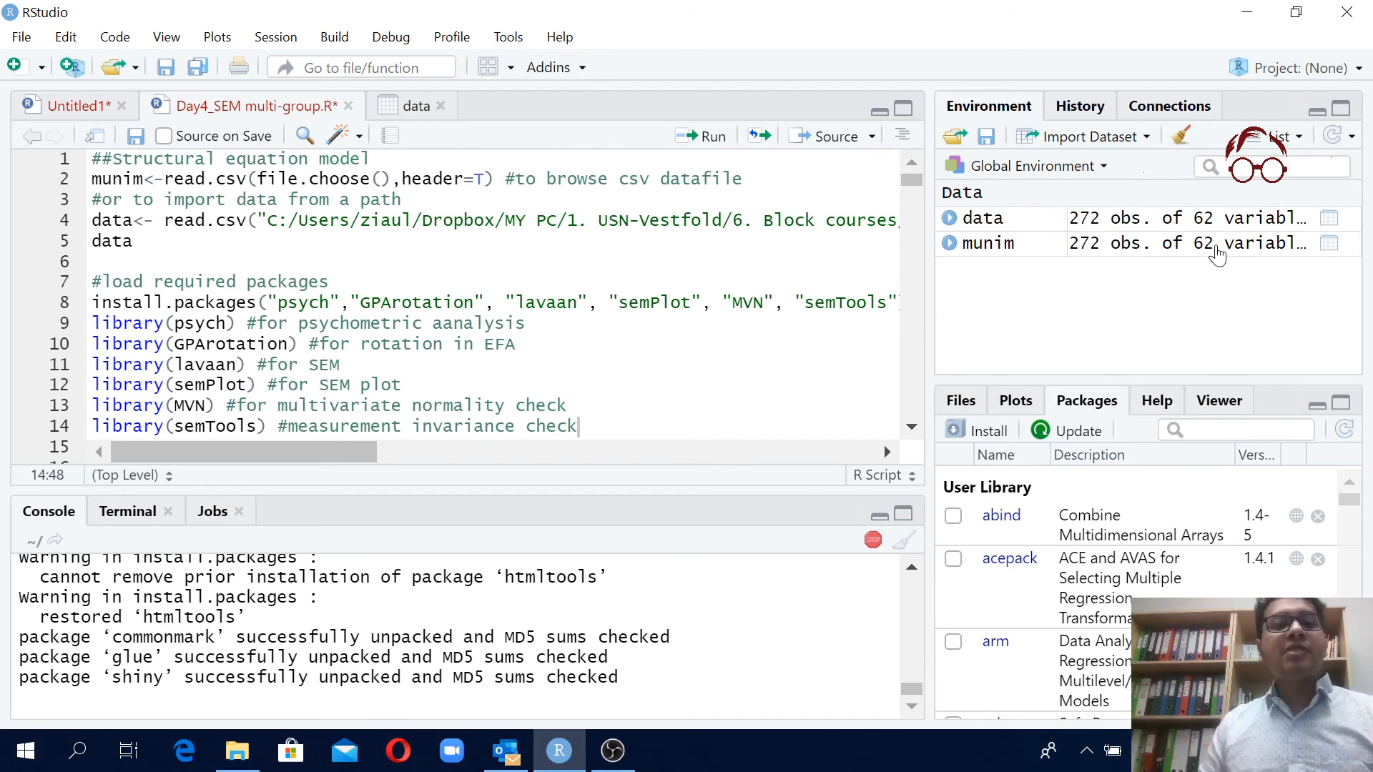
scroll(down, 3)
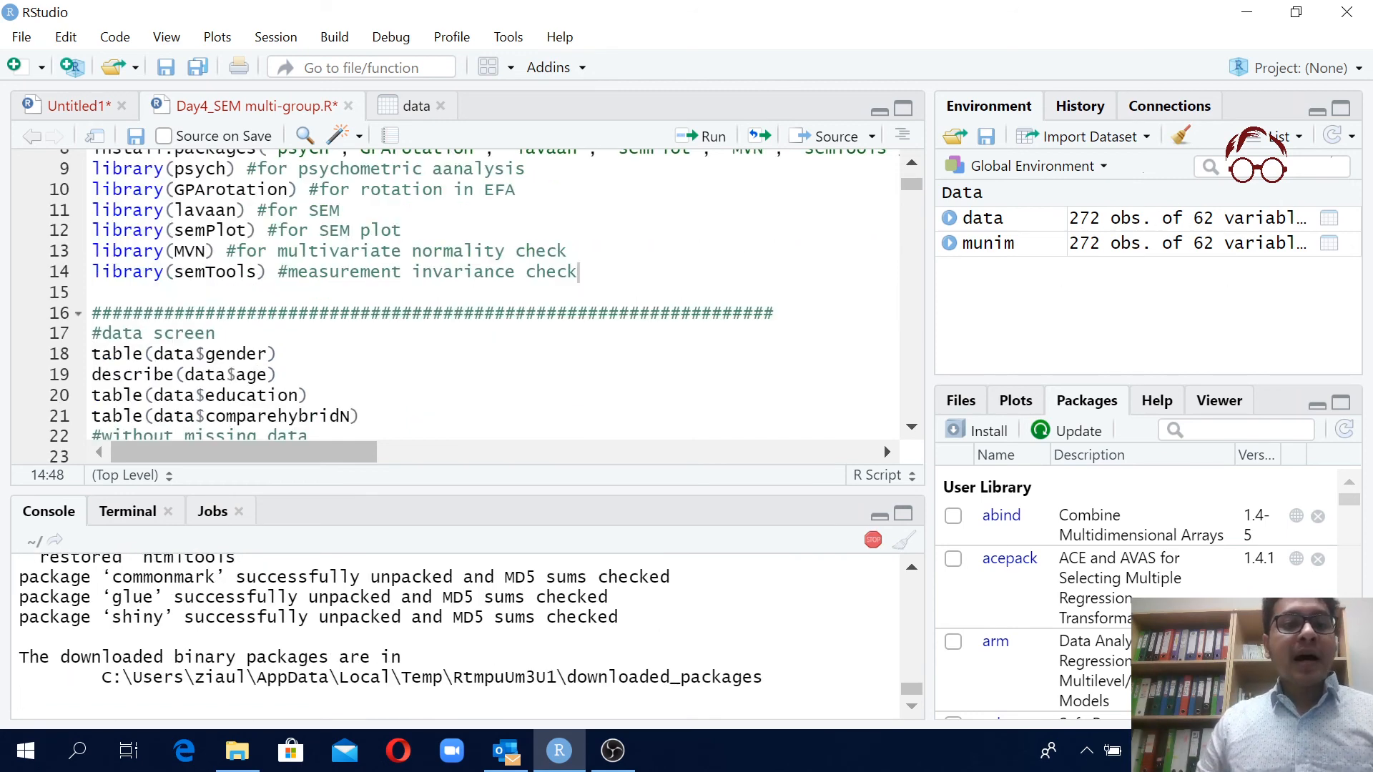